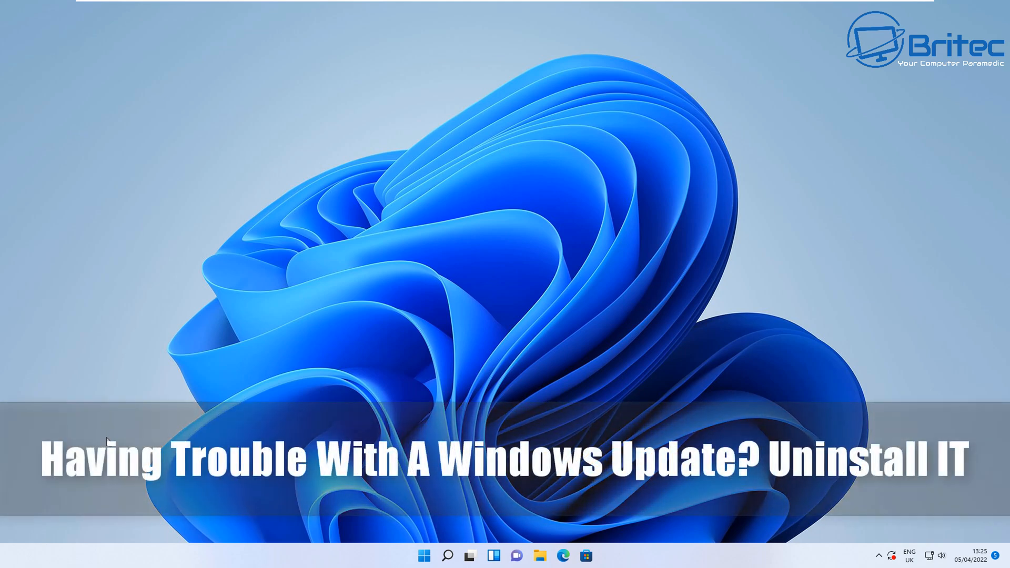
{"action": "mouse_move", "coordinate": [147, 439]}
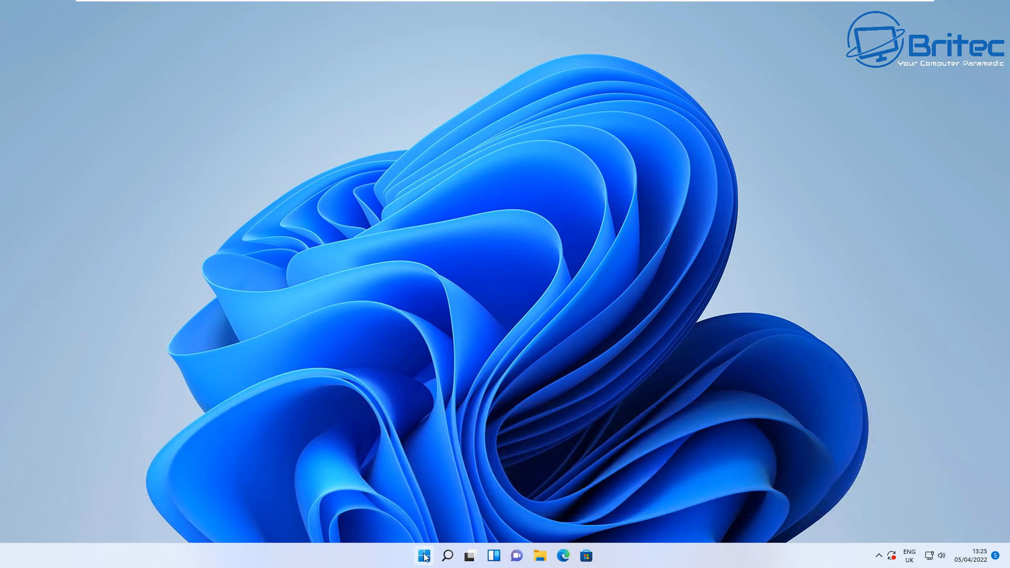
- Reach the Windows Update history page in Settings via Start, Settings, Windows Update
{"action": "left_click", "coordinate": [424, 556]}
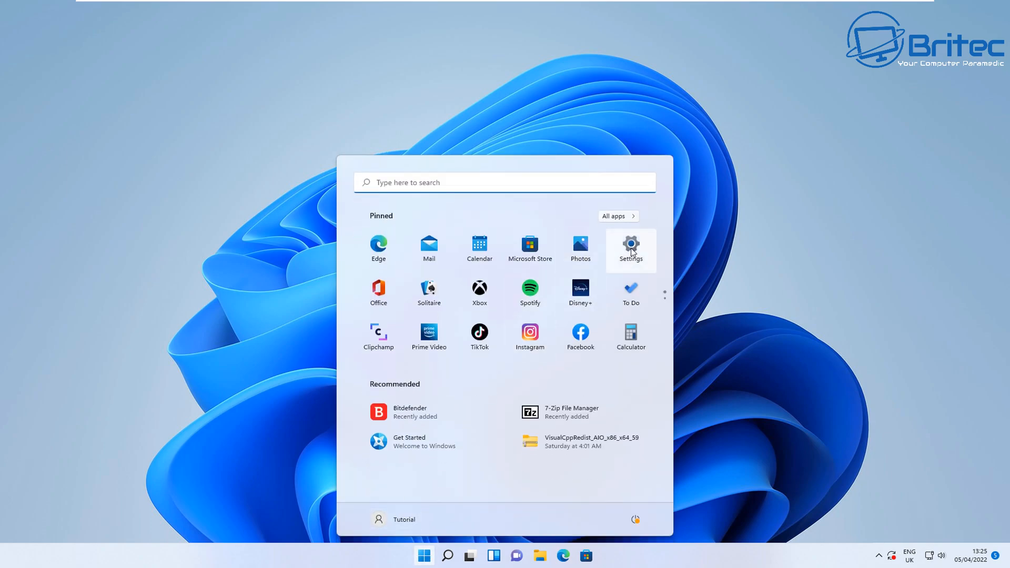
{"action": "left_click", "coordinate": [630, 250]}
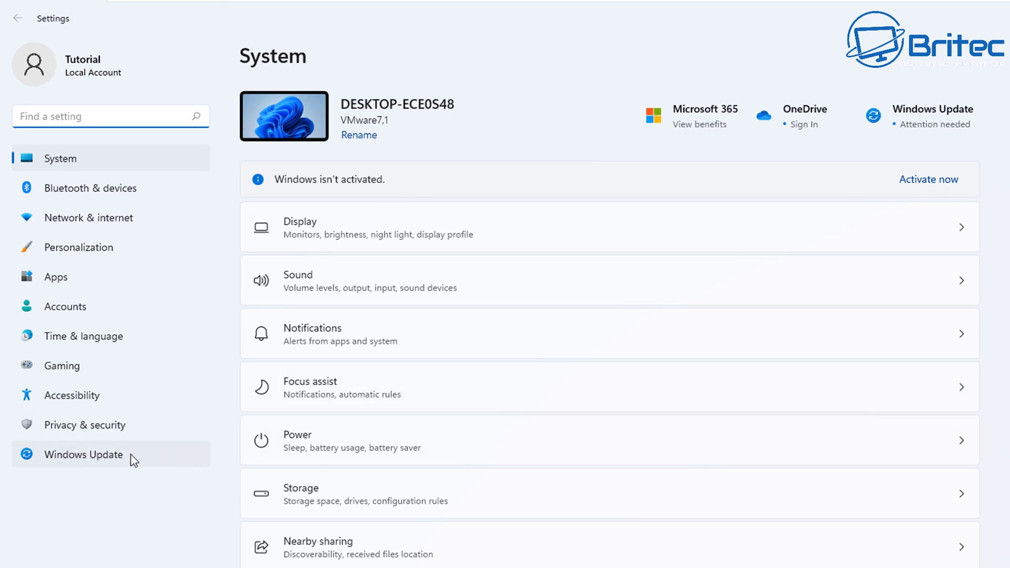
{"action": "left_click", "coordinate": [82, 454]}
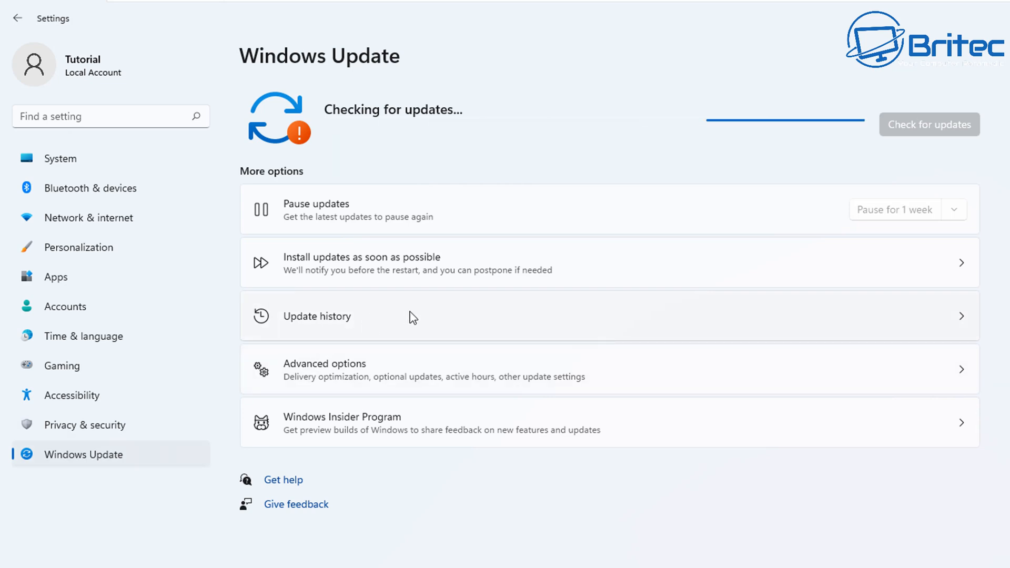
{"action": "left_click", "coordinate": [317, 316]}
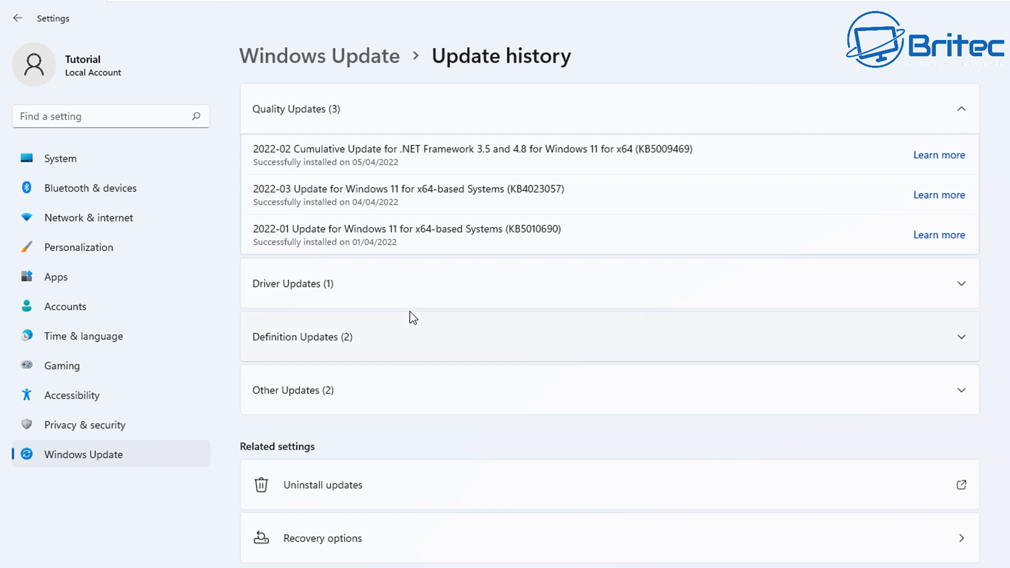
{"action": "mouse_move", "coordinate": [328, 484]}
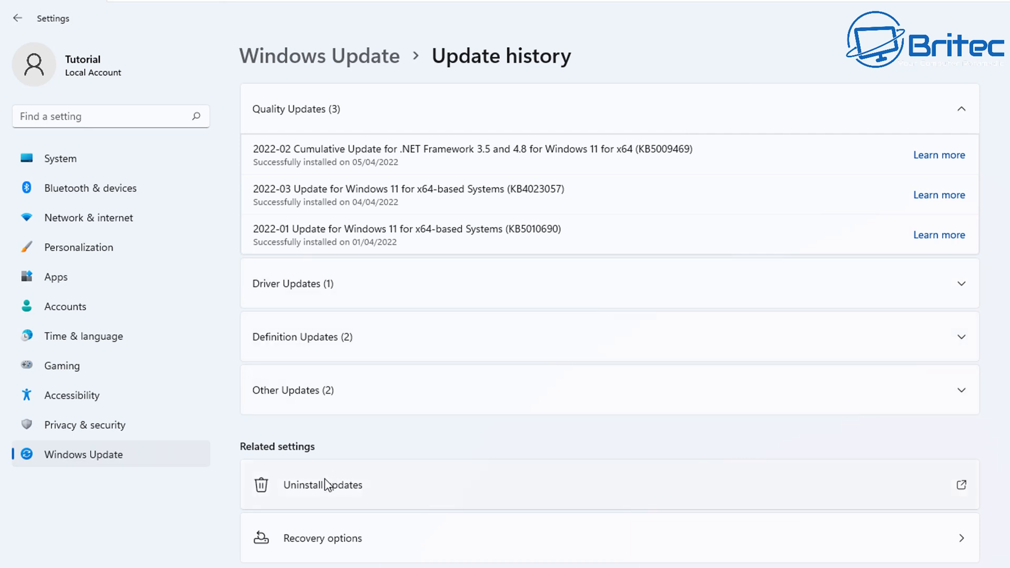
{"action": "mouse_move", "coordinate": [314, 496]}
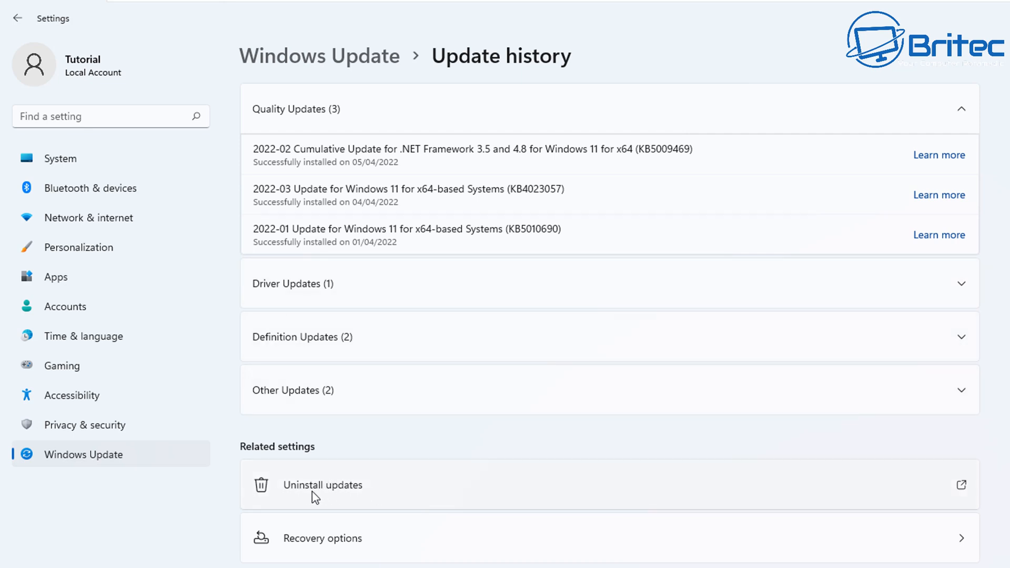
{"action": "mouse_move", "coordinate": [343, 498]}
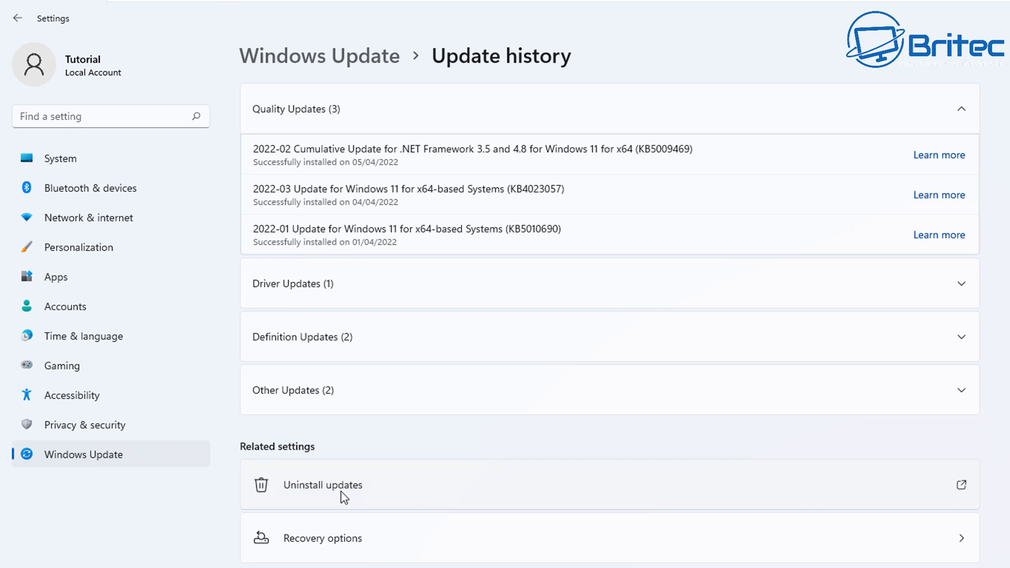
{"action": "left_click", "coordinate": [322, 485]}
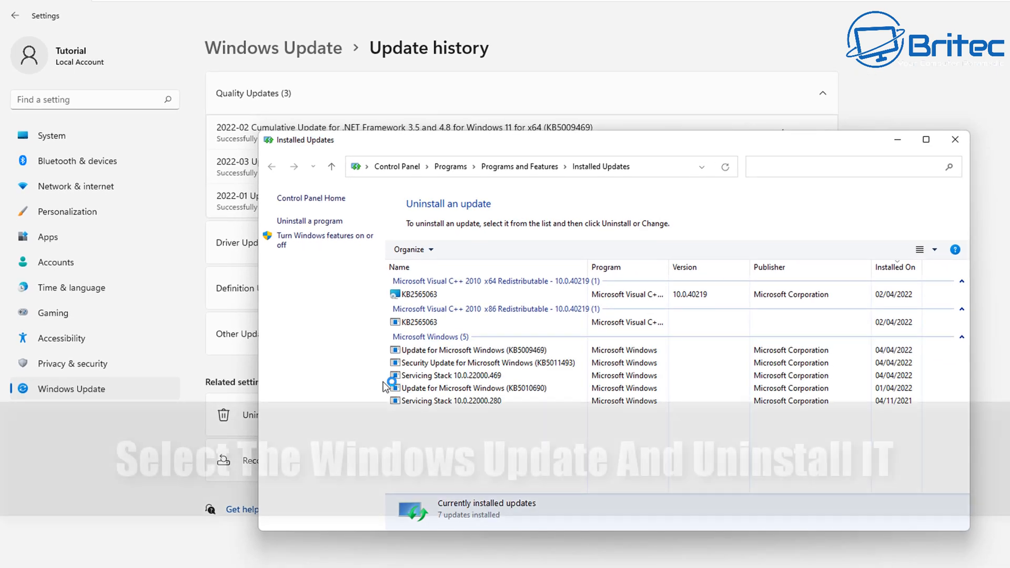
{"action": "left_click", "coordinate": [483, 362]}
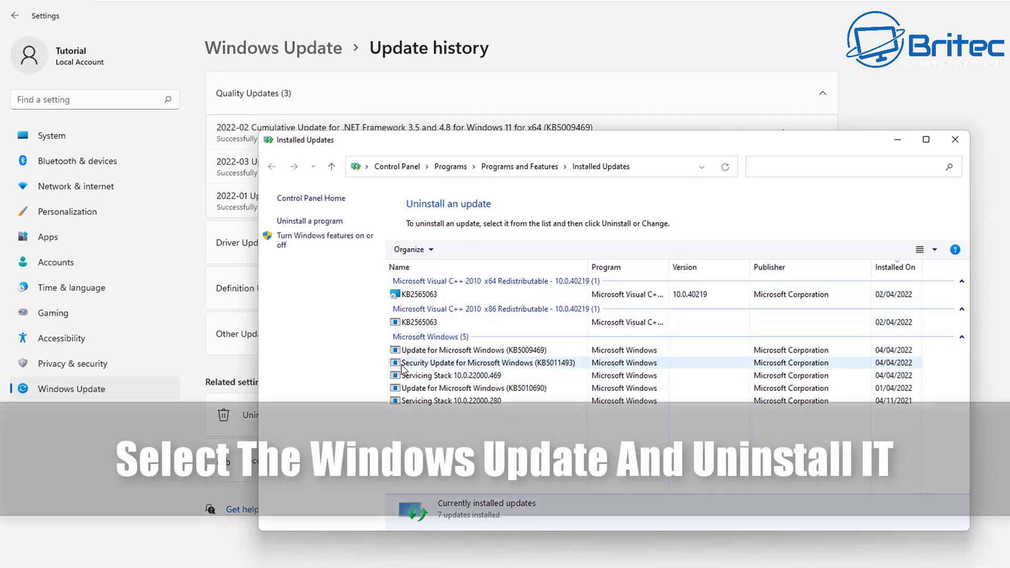
{"action": "left_click", "coordinate": [471, 349]}
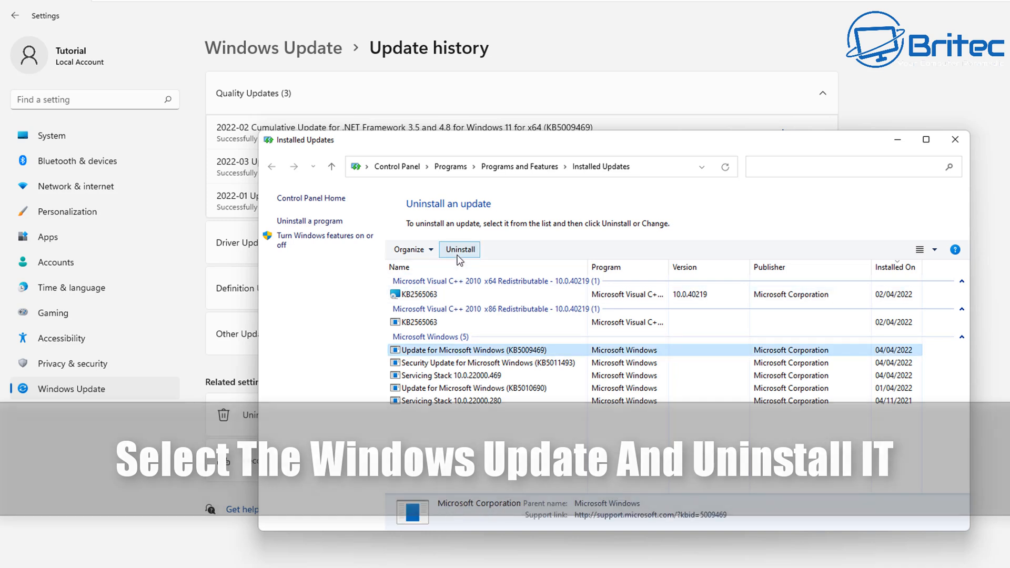
{"action": "mouse_move", "coordinate": [460, 249]}
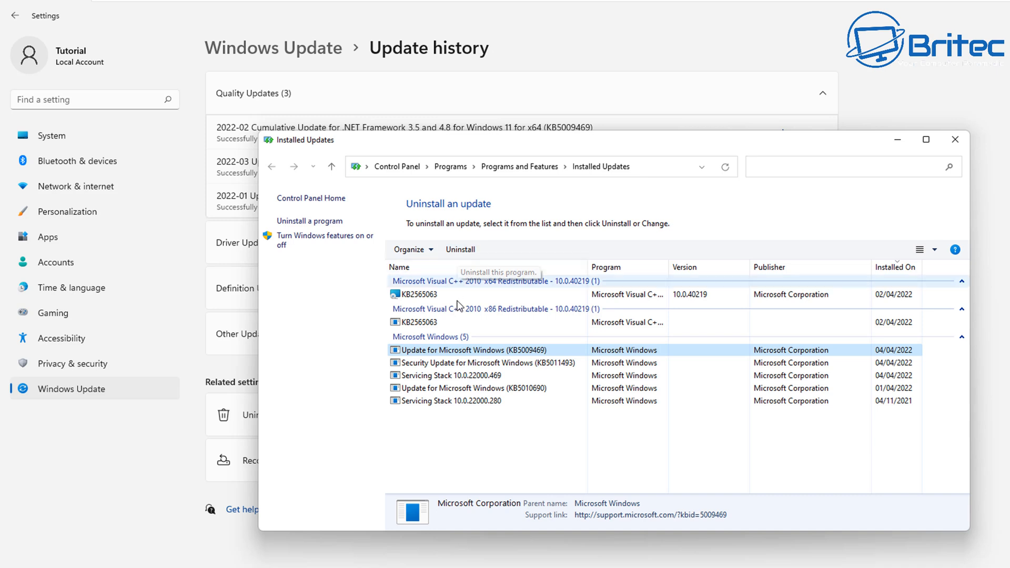
{"action": "left_click", "coordinate": [480, 363]}
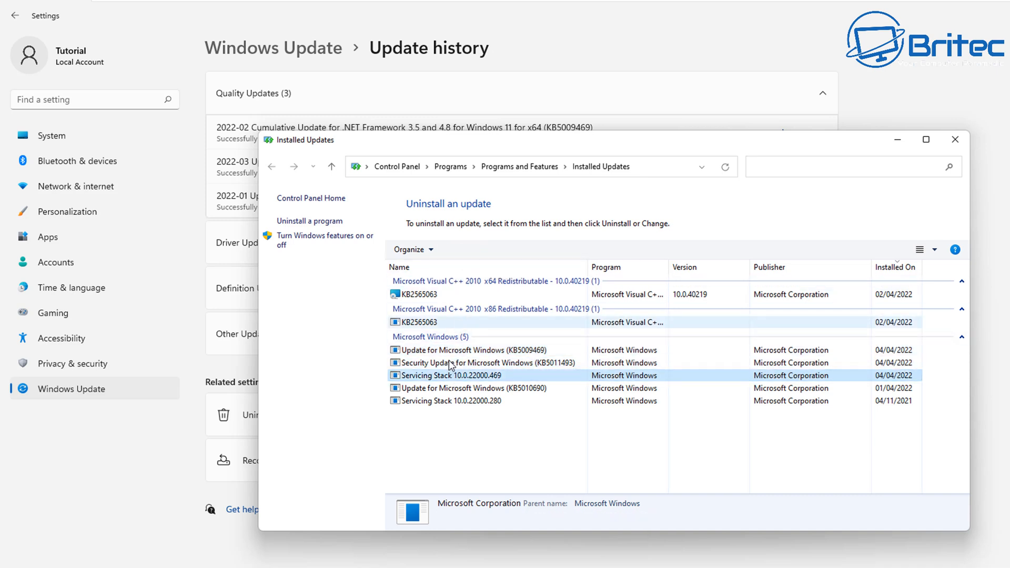
{"action": "left_click", "coordinate": [464, 388]}
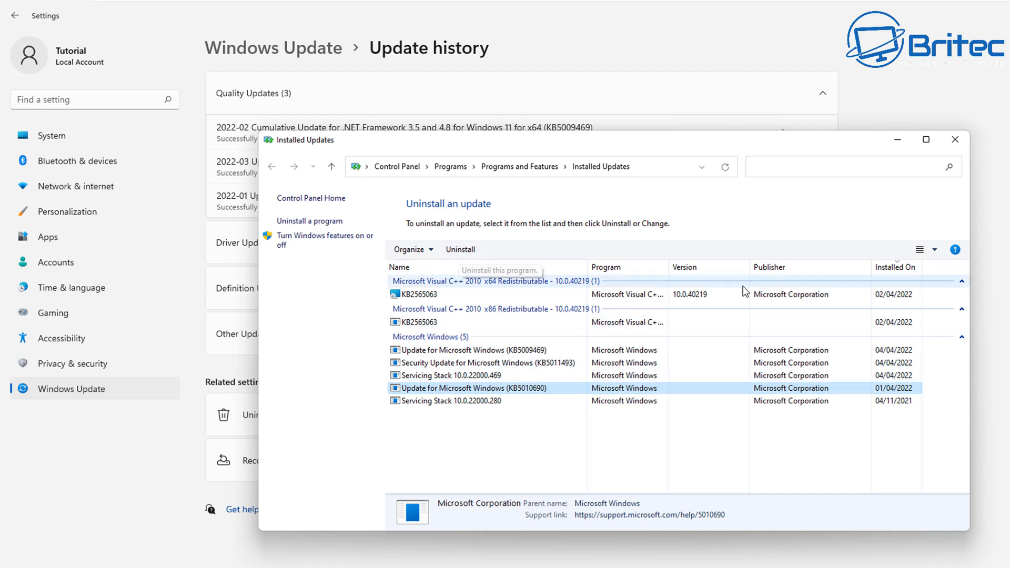
{"action": "left_click", "coordinate": [956, 139]}
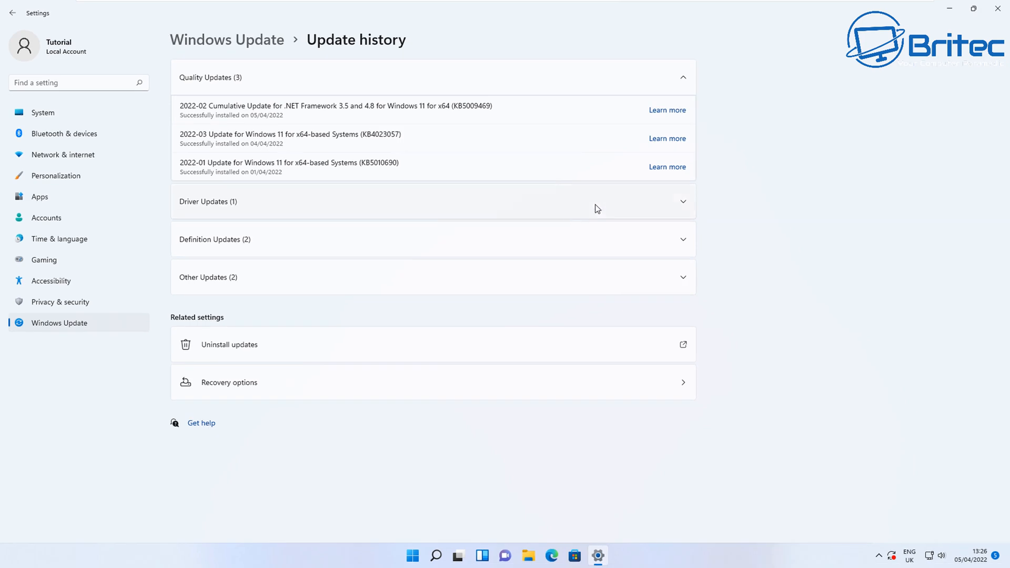
{"action": "mouse_move", "coordinate": [999, 12]}
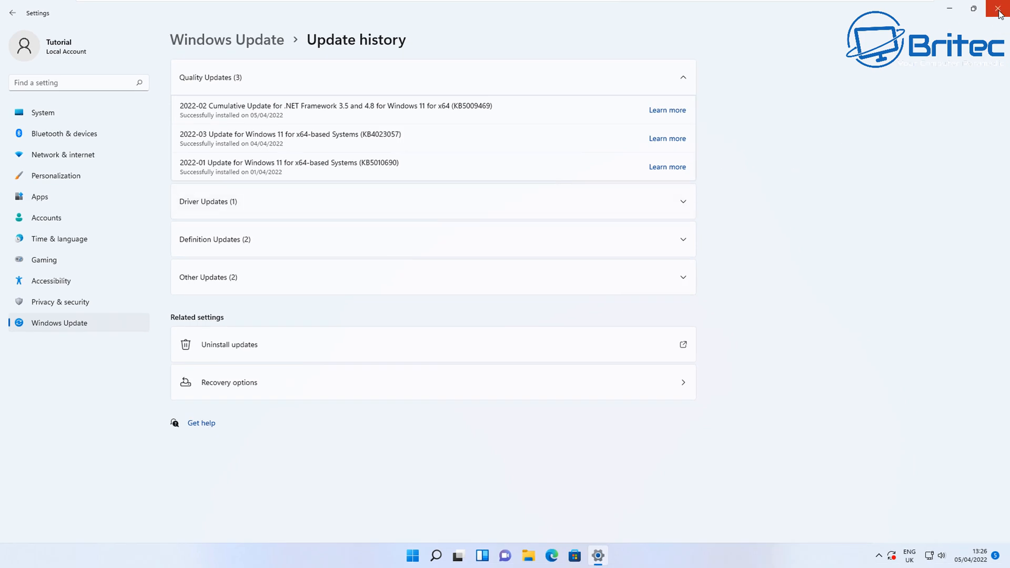
- Close Settings and search for cmd to launch Command Prompt as administrator
{"action": "left_click", "coordinate": [998, 9]}
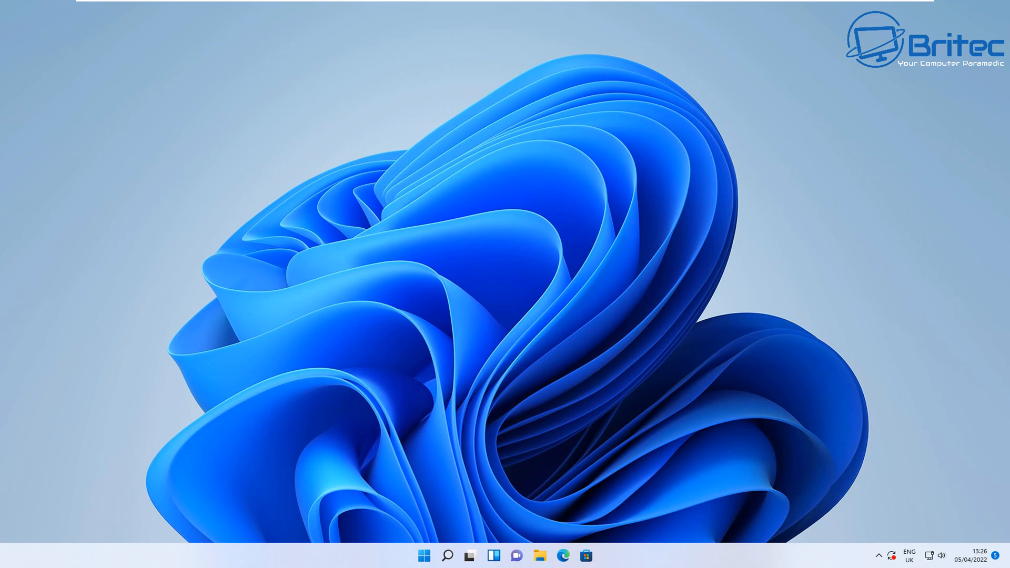
{"action": "mouse_move", "coordinate": [364, 454]}
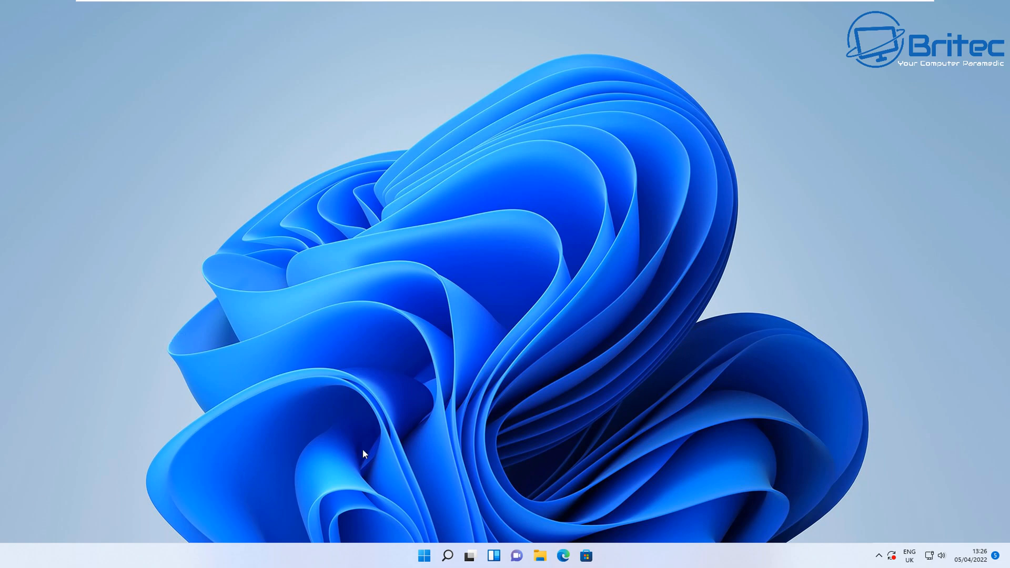
{"action": "left_click", "coordinate": [449, 556]}
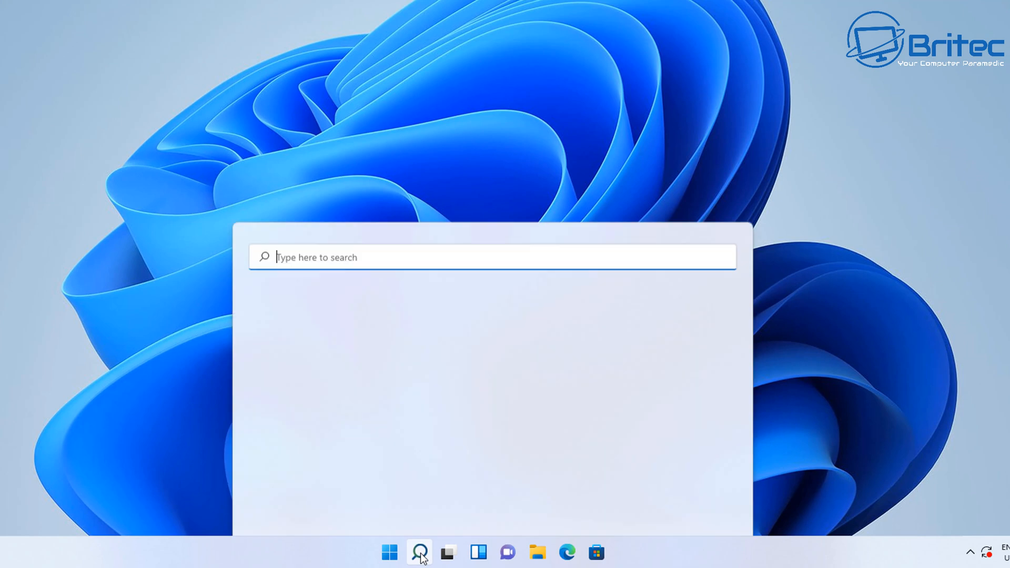
{"action": "type", "text": "cm"}
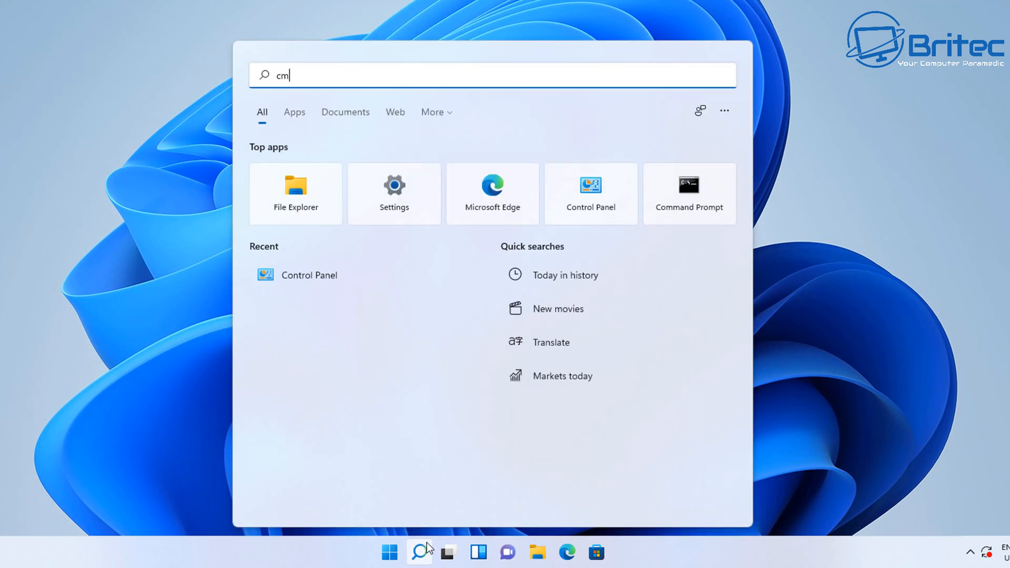
{"action": "type", "text": "d"}
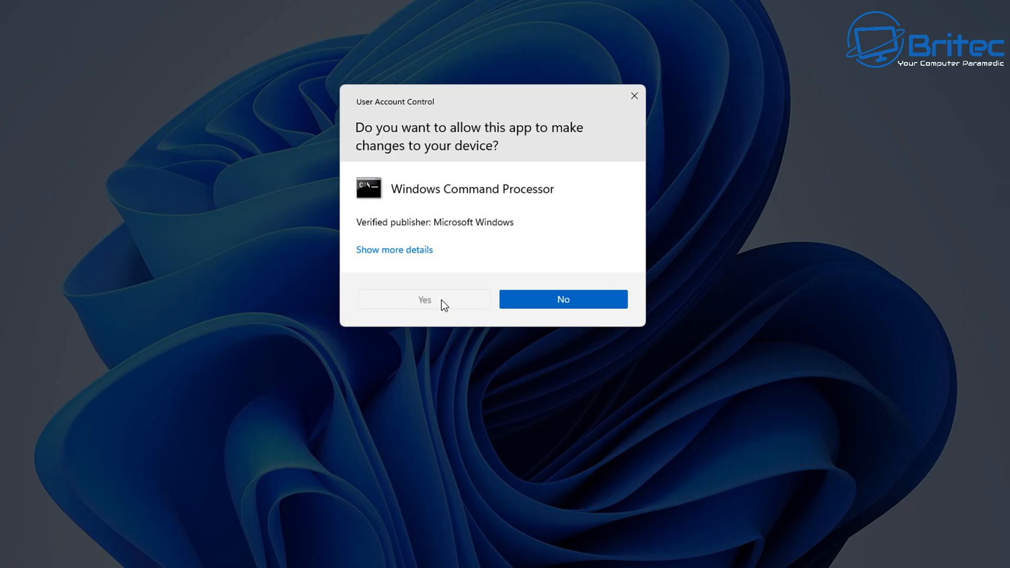
- Approve the admin prompt and run systeminfo.exe to list installed hotfixes
{"action": "left_click", "coordinate": [424, 299]}
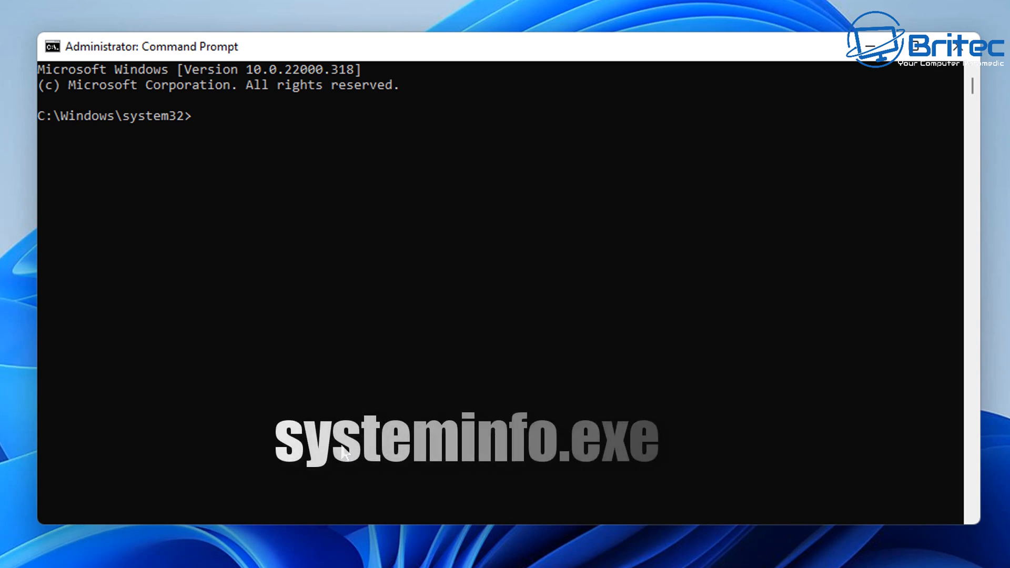
{"action": "type", "text": "system"}
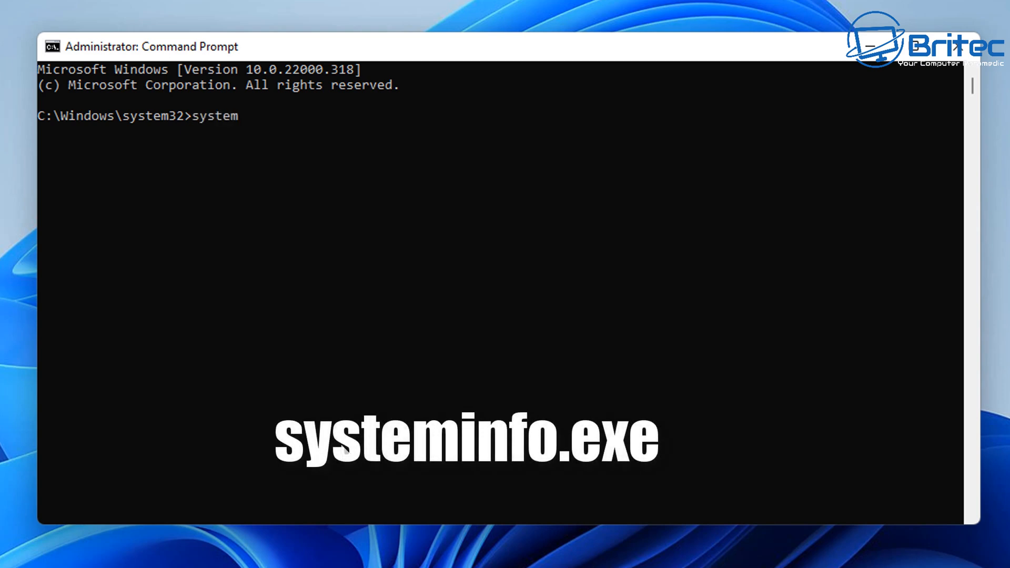
{"action": "type", "text": "inf"}
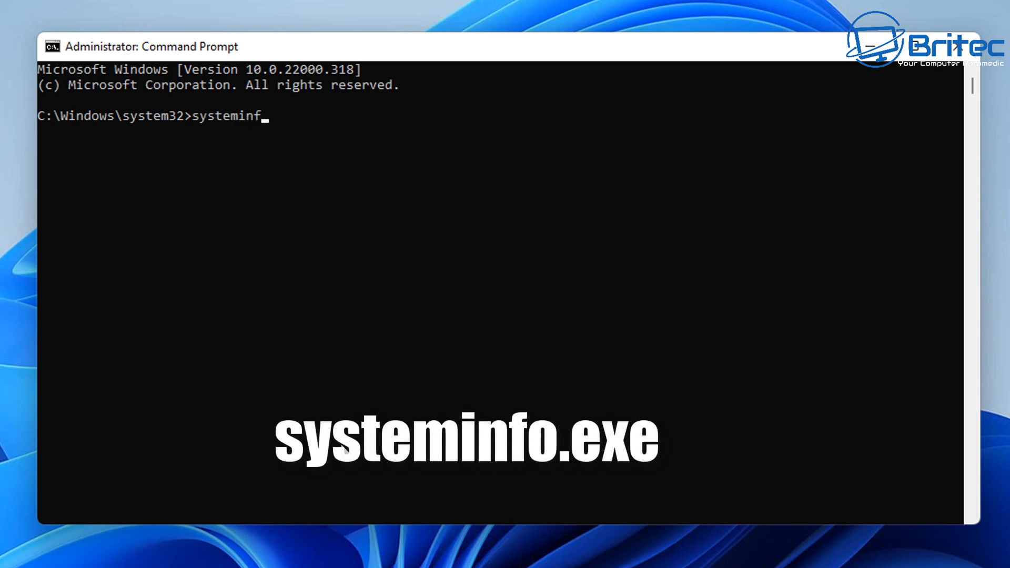
{"action": "type", "text": "o."}
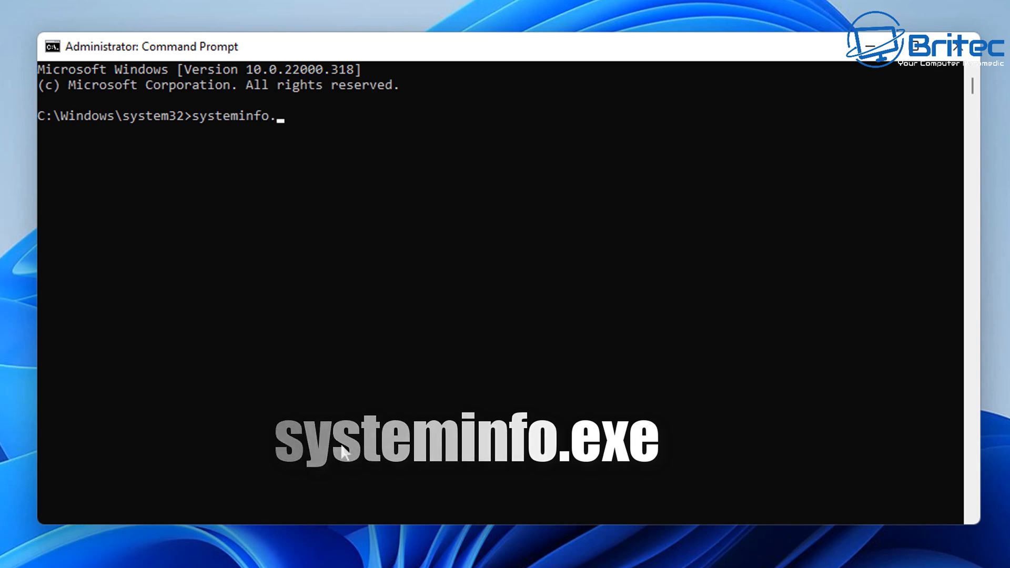
{"action": "type", "text": "exe"}
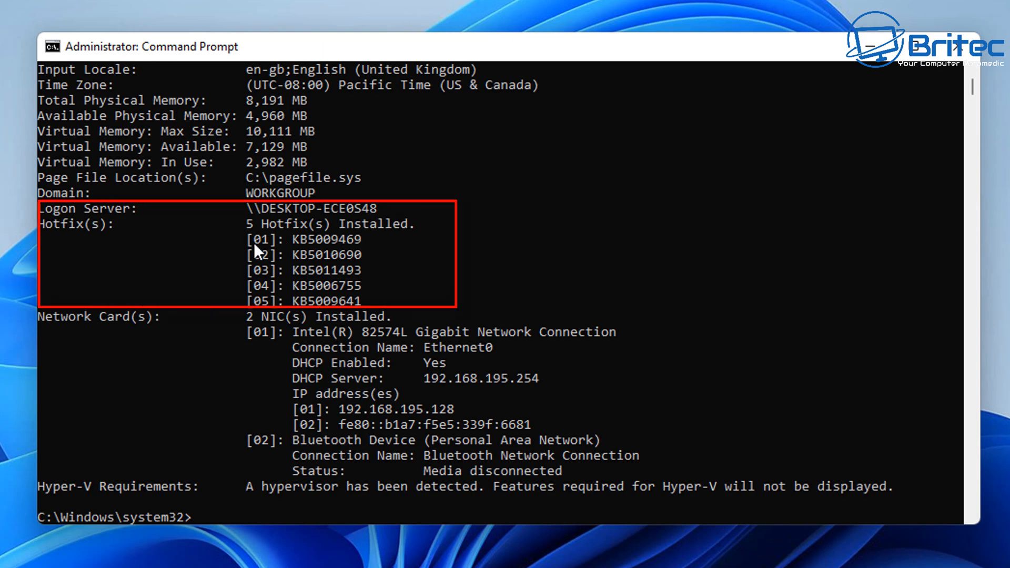
{"action": "mouse_move", "coordinate": [251, 395]}
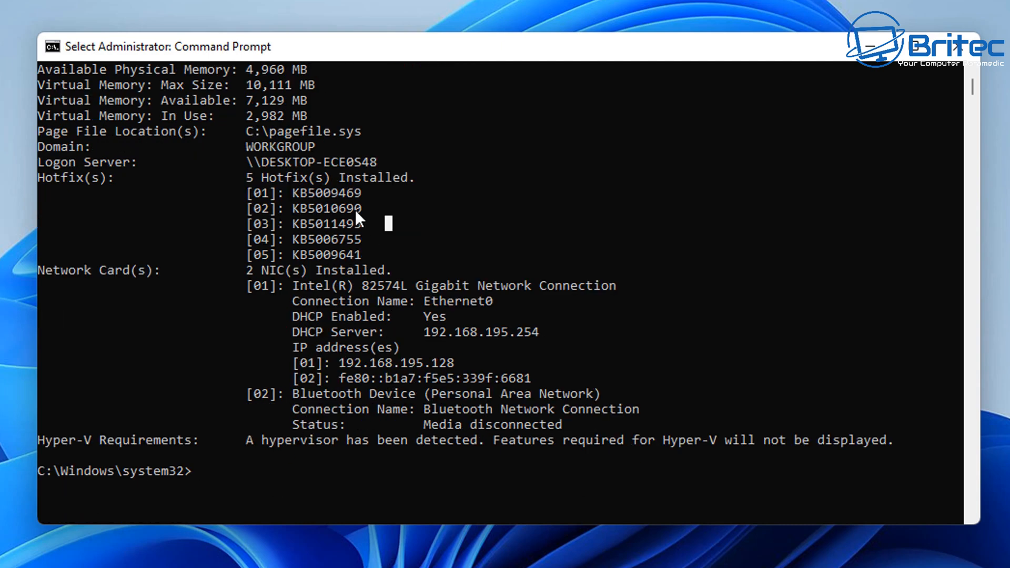
- Run wusa /uninstall /kb:5010690 to start removing update KB5010690
{"action": "double_click", "coordinate": [328, 208]}
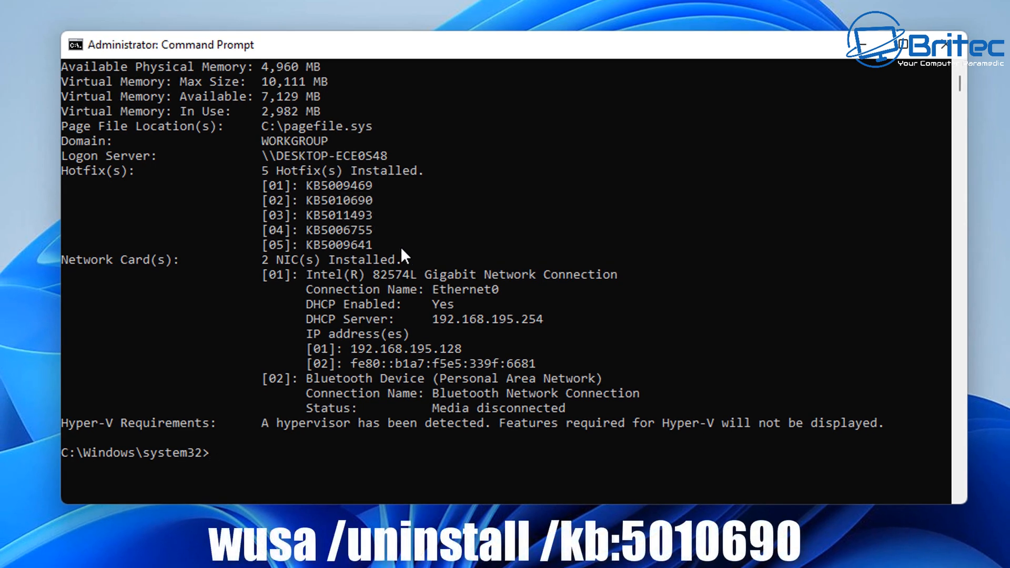
{"action": "mouse_move", "coordinate": [380, 212]}
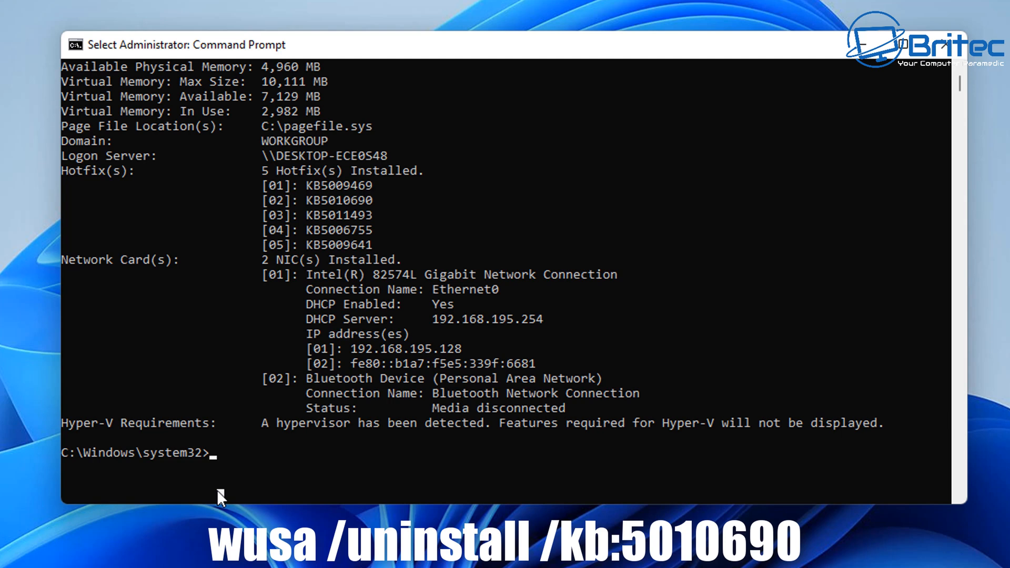
{"action": "type", "text": "wusa"}
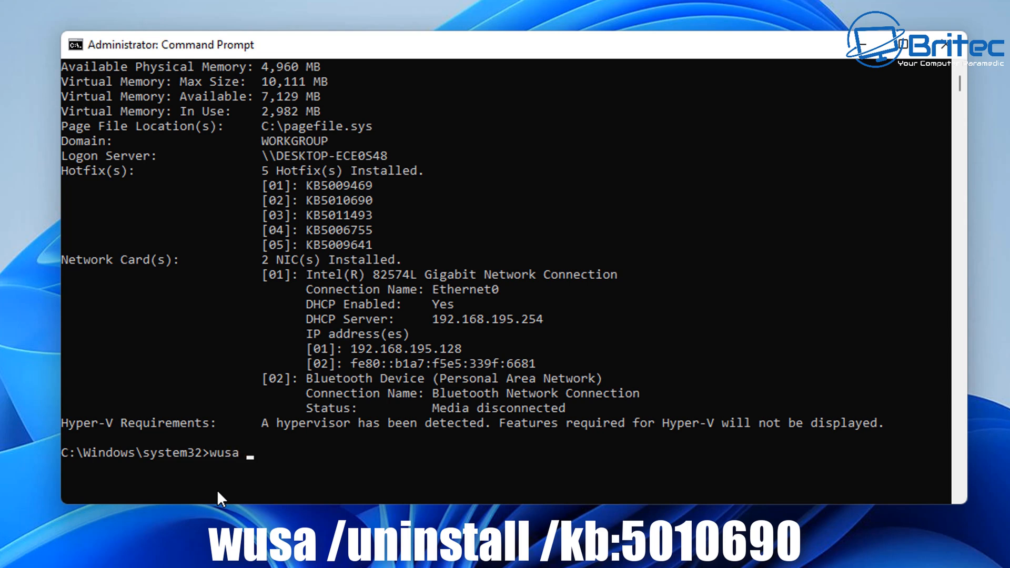
{"action": "type", "text": "/unin"}
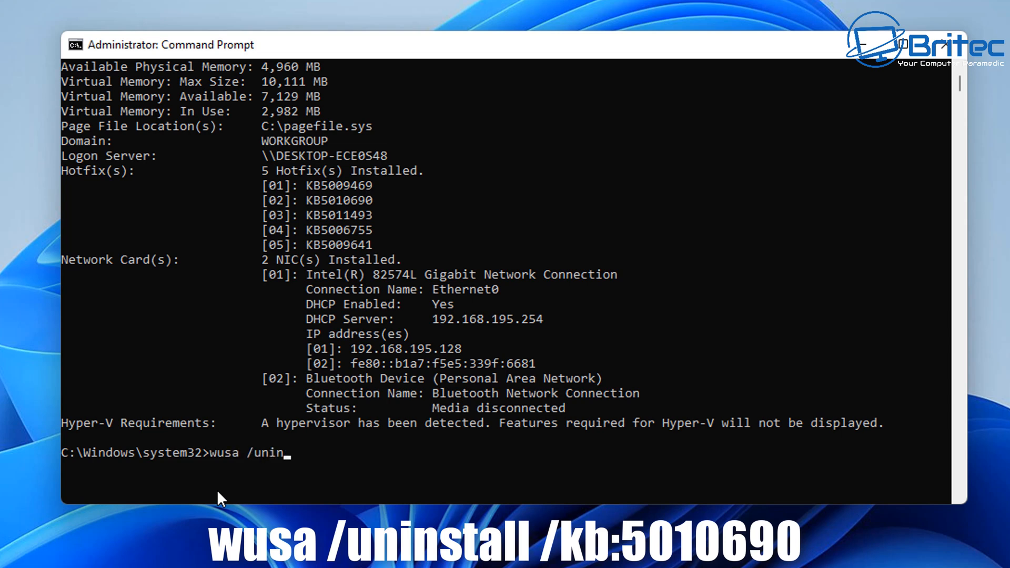
{"action": "type", "text": "stall"}
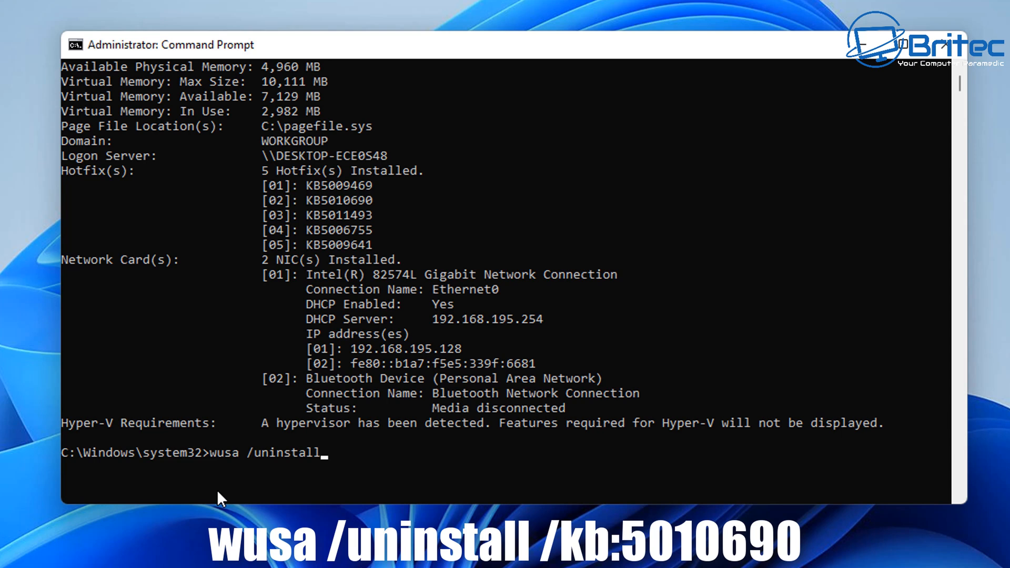
{"action": "type", "text": "/"}
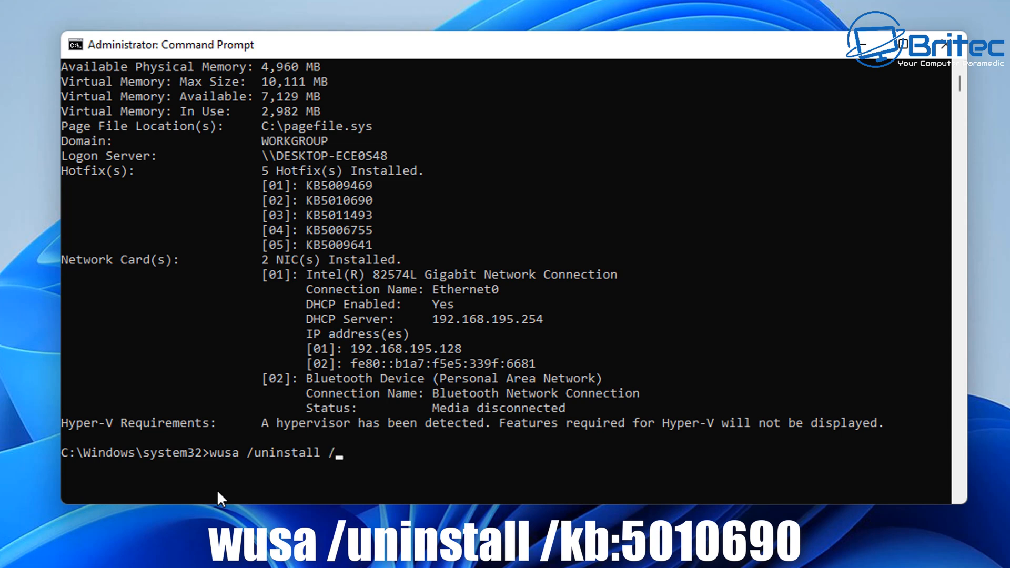
{"action": "type", "text": "kb:5010690"}
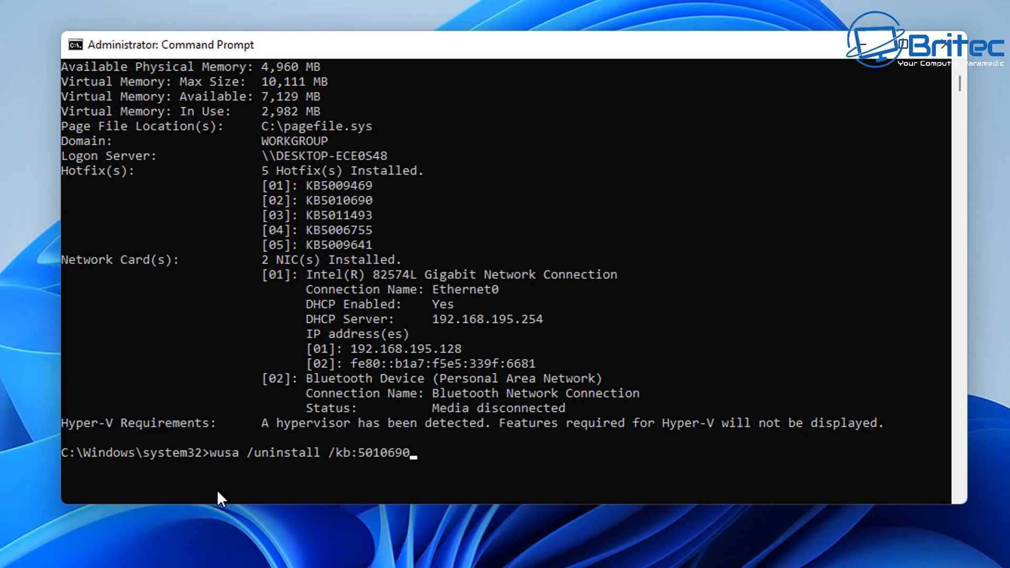
{"action": "key", "text": "enter"}
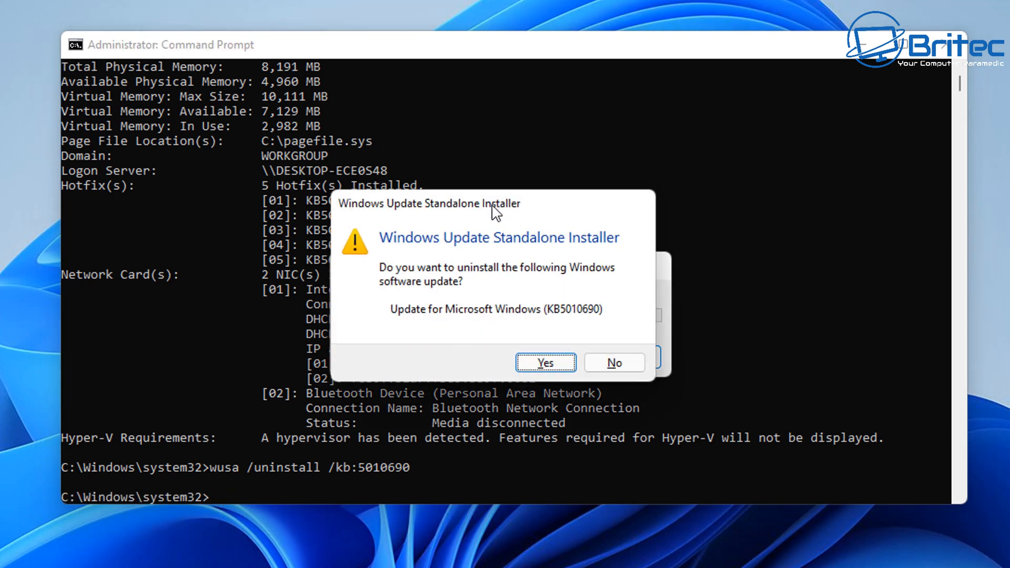
- Confirm the KB5010690 uninstall and restart the computer to apply it
{"action": "left_click", "coordinate": [546, 363]}
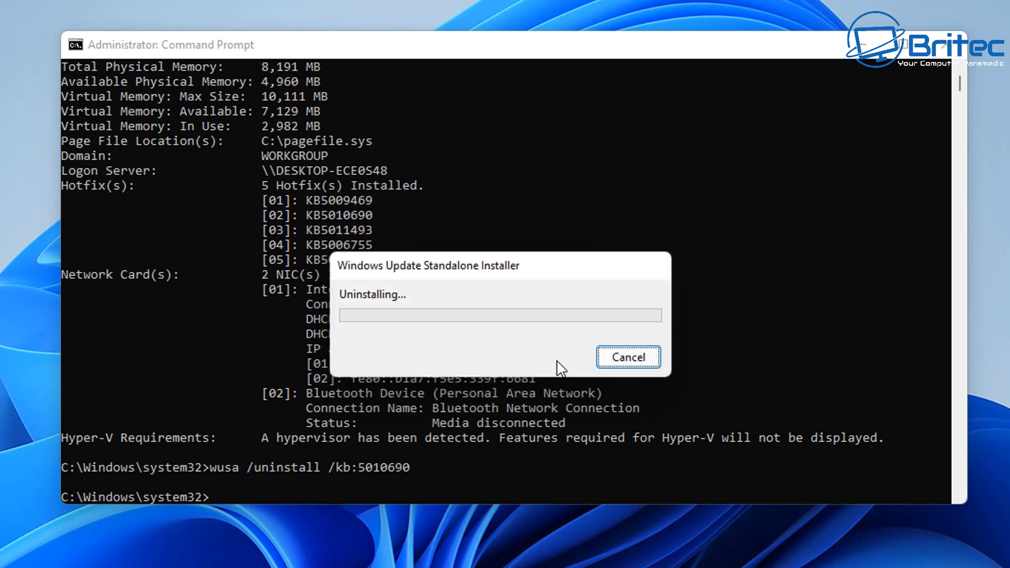
{"action": "mouse_move", "coordinate": [527, 400]}
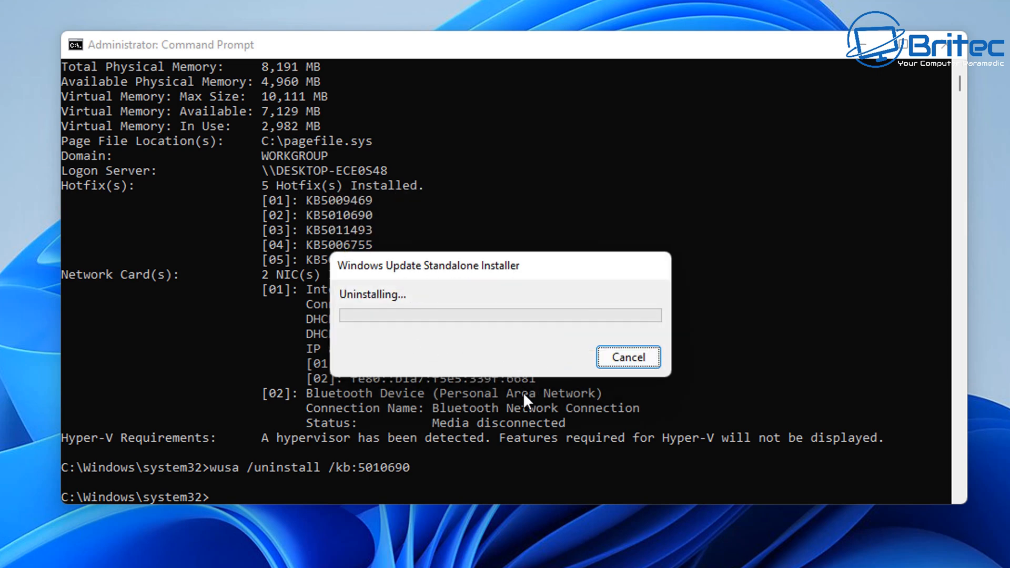
{"action": "mouse_move", "coordinate": [440, 283]}
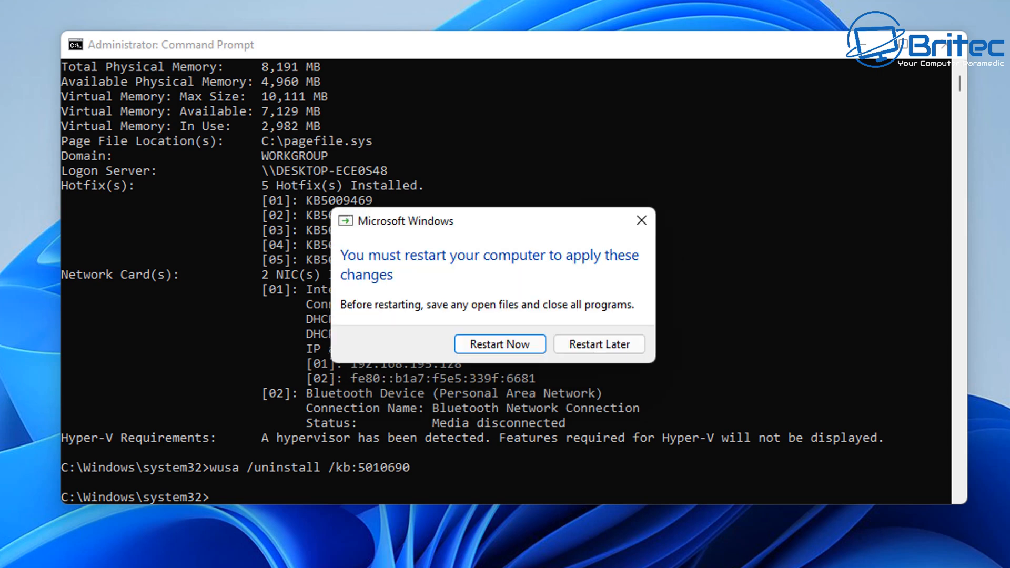
{"action": "mouse_move", "coordinate": [527, 377]}
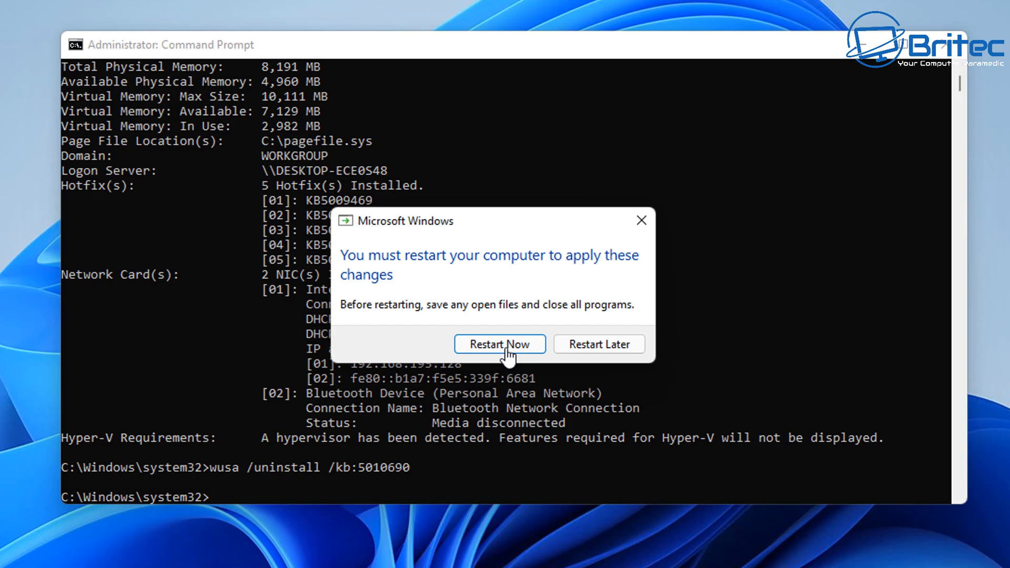
{"action": "left_click", "coordinate": [499, 343]}
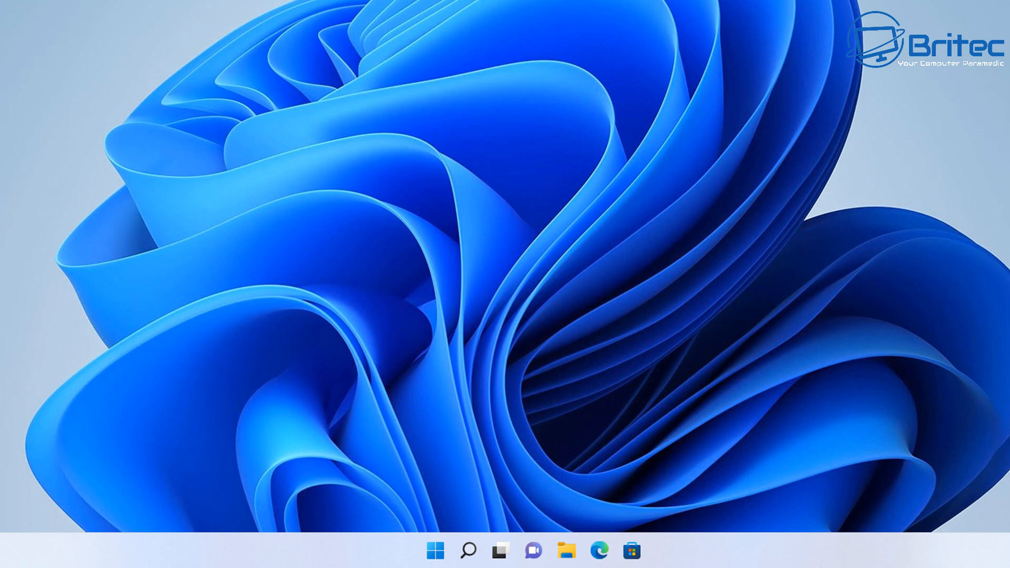
{"action": "mouse_move", "coordinate": [407, 519]}
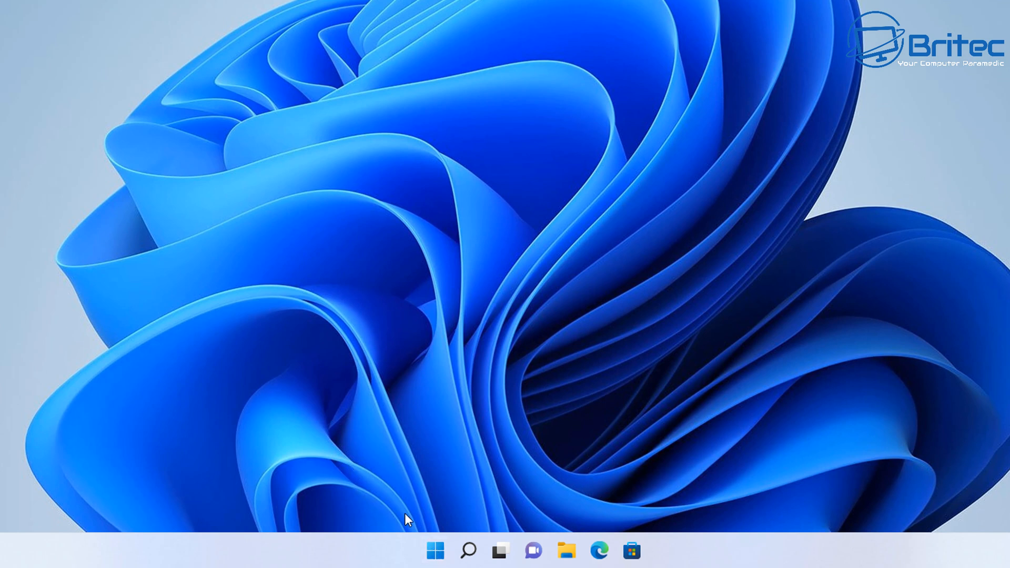
- Search for powershell and launch Windows PowerShell as administrator, approving UAC
{"action": "left_click", "coordinate": [467, 551]}
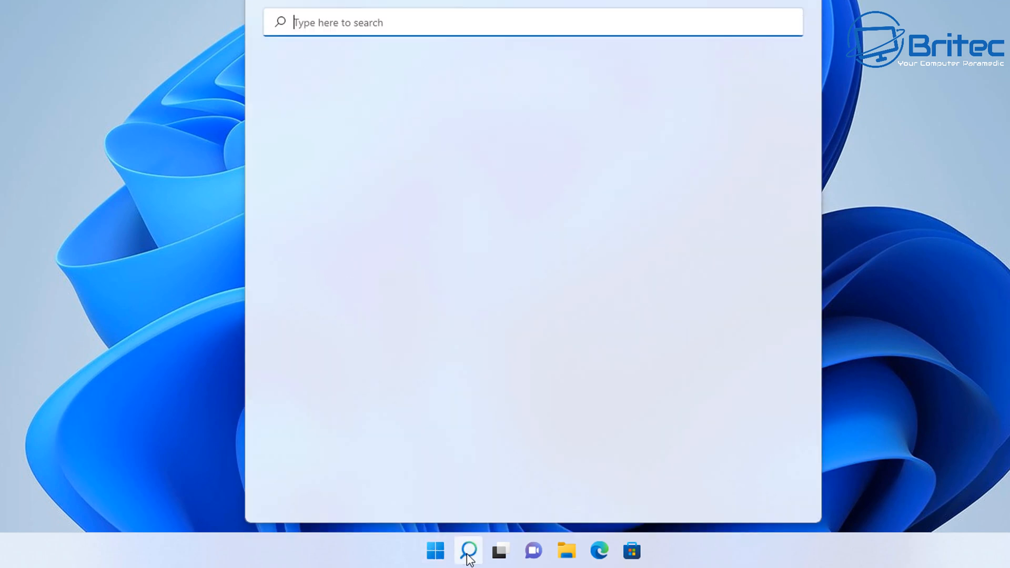
{"action": "type", "text": "powershell"}
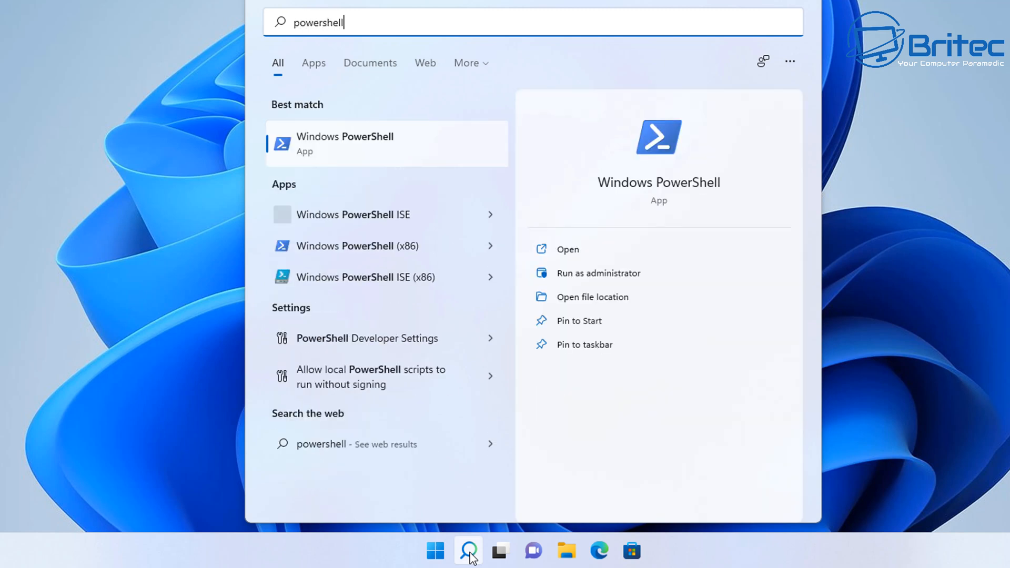
{"action": "mouse_move", "coordinate": [599, 272]}
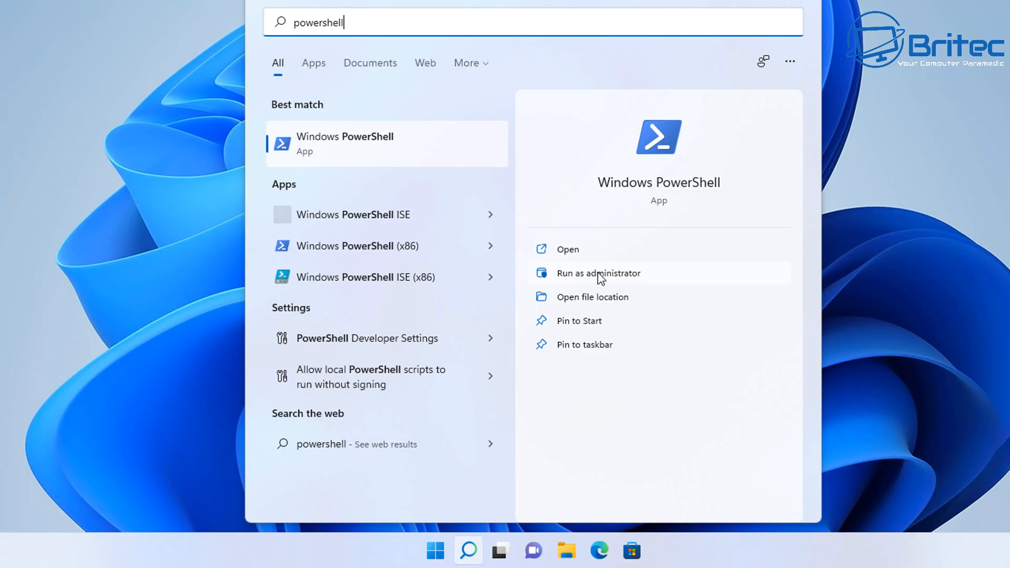
{"action": "left_click", "coordinate": [598, 273]}
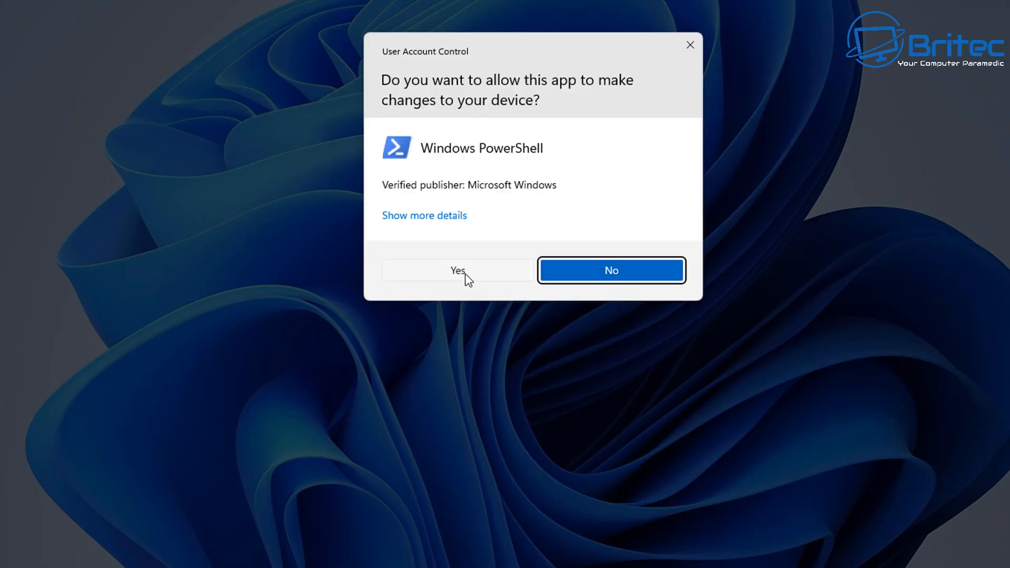
{"action": "left_click", "coordinate": [457, 271]}
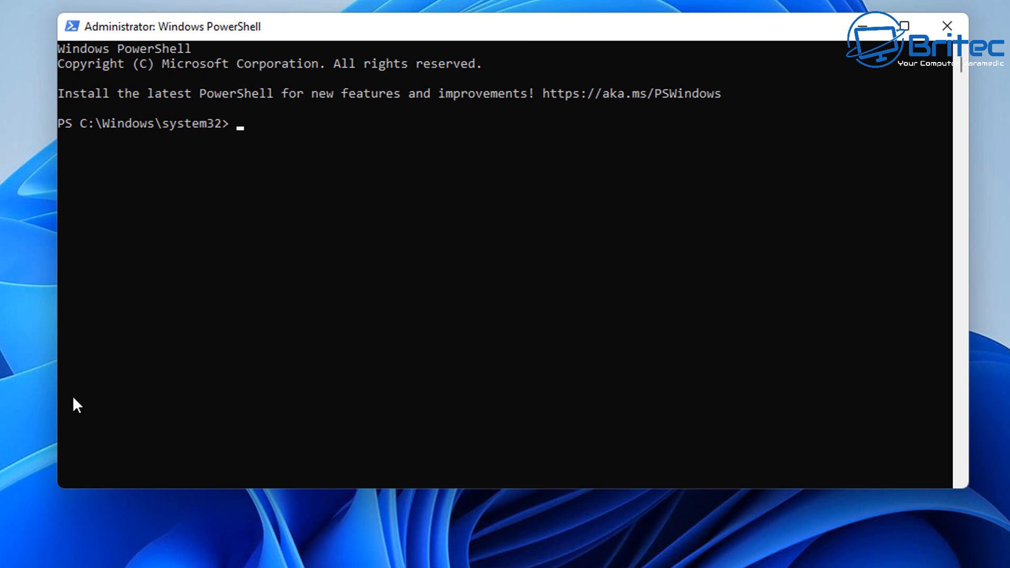
- Run wmic qfe list brief /format:table to list installed hotfix IDs
{"action": "type", "text": "wmic qfe list brief /format:table"}
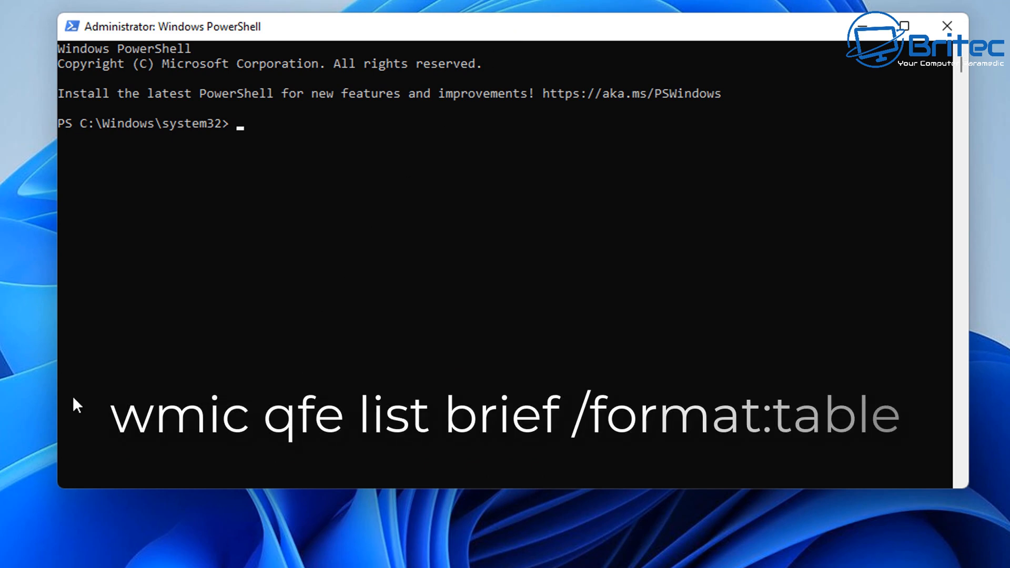
{"action": "type", "text": "wmic"}
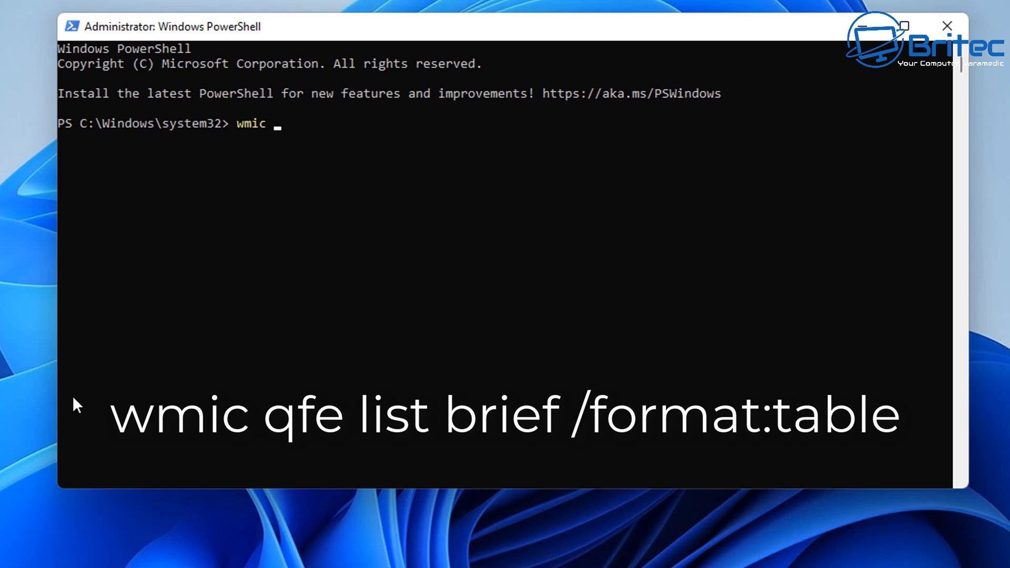
{"action": "type", "text": "q"}
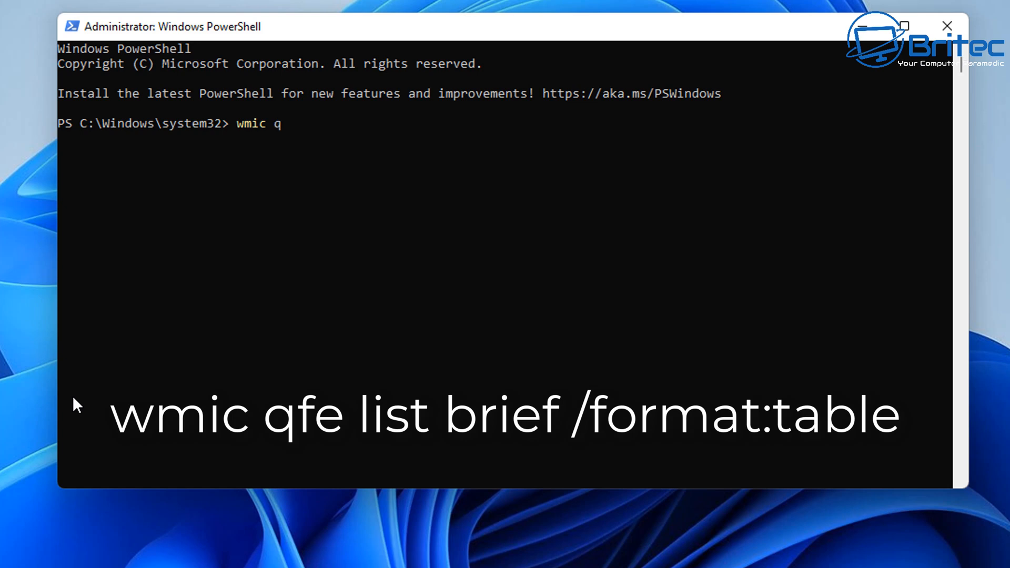
{"action": "type", "text": "fe l"}
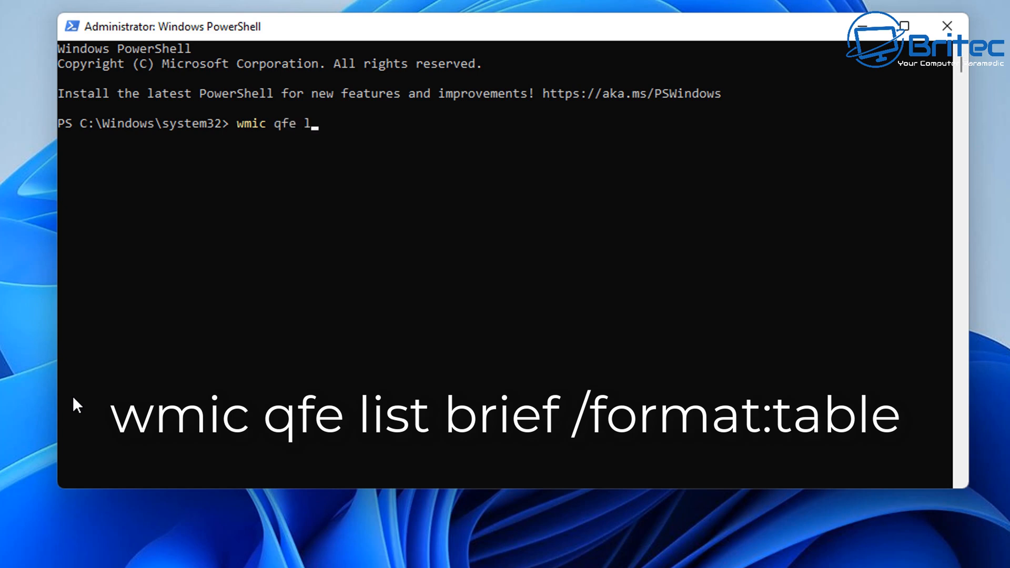
{"action": "type", "text": "ist"}
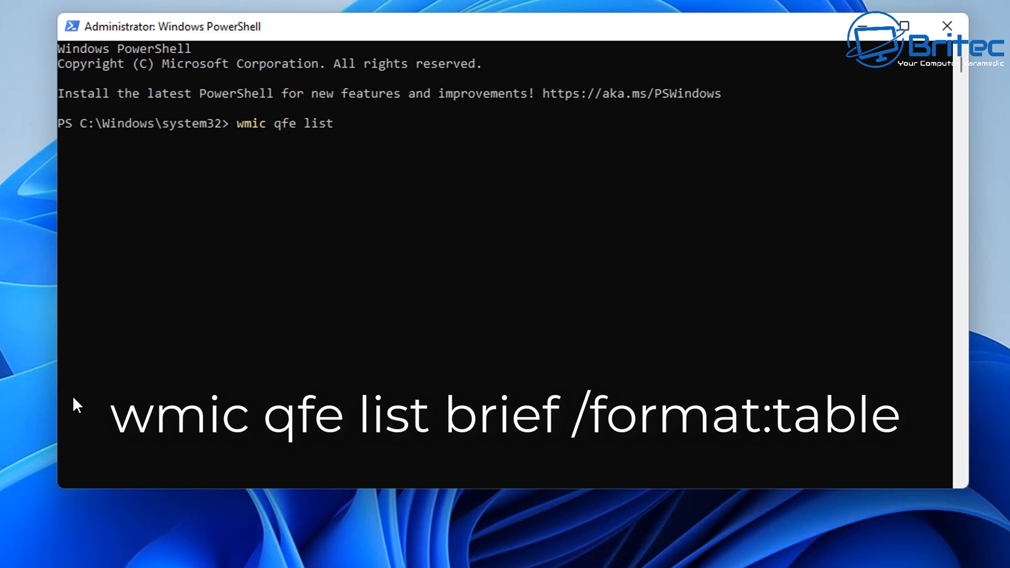
{"action": "type", "text": "bri"}
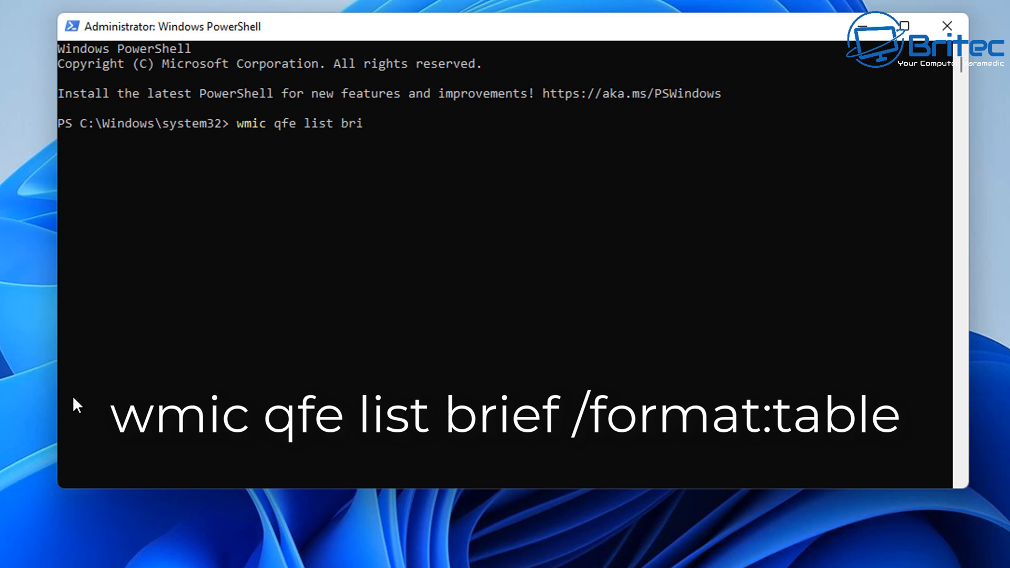
{"action": "type", "text": "ef"}
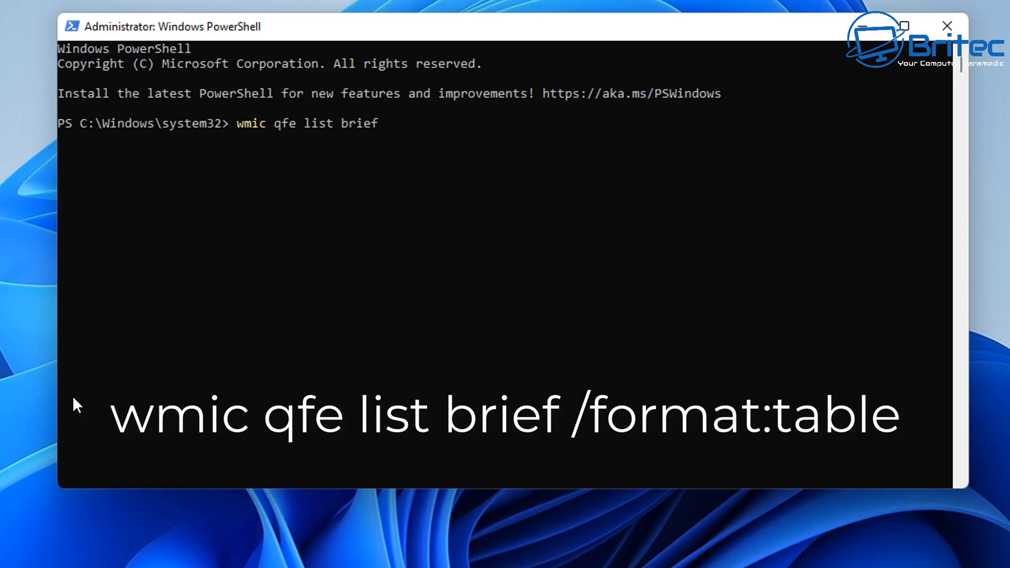
{"action": "type", "text": "/"}
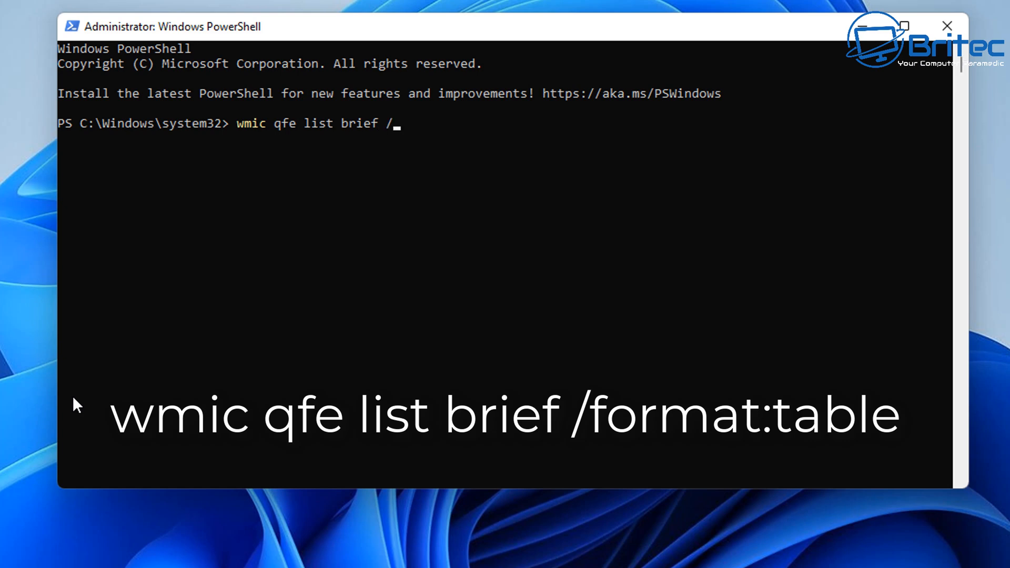
{"action": "type", "text": "format:"}
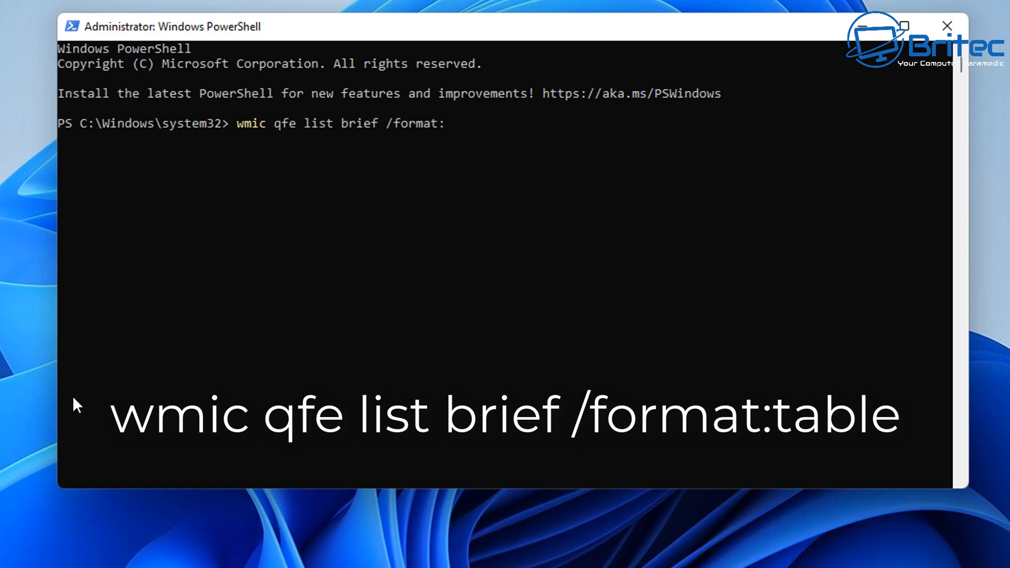
{"action": "type", "text": "table"}
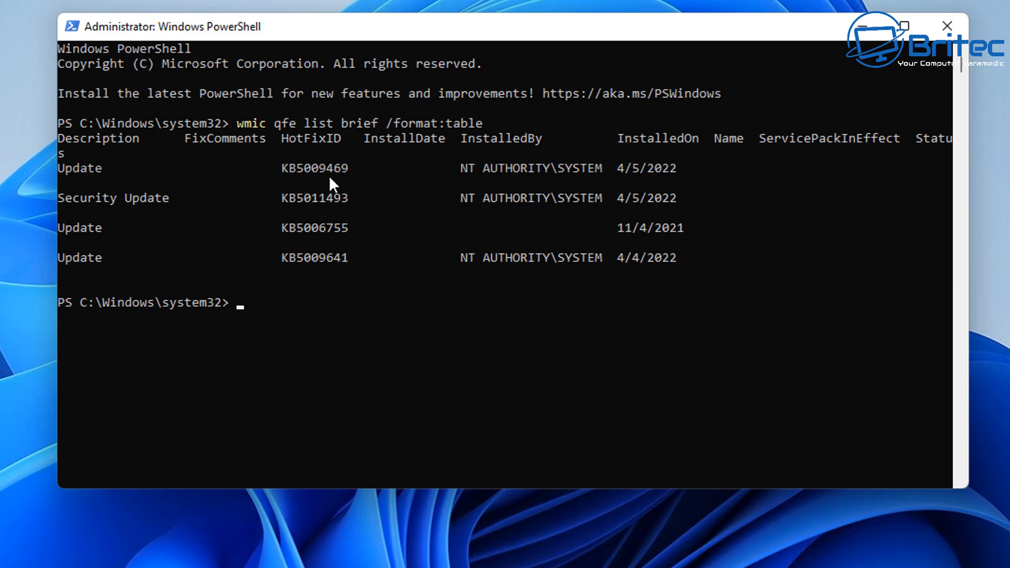
{"action": "mouse_move", "coordinate": [344, 187]}
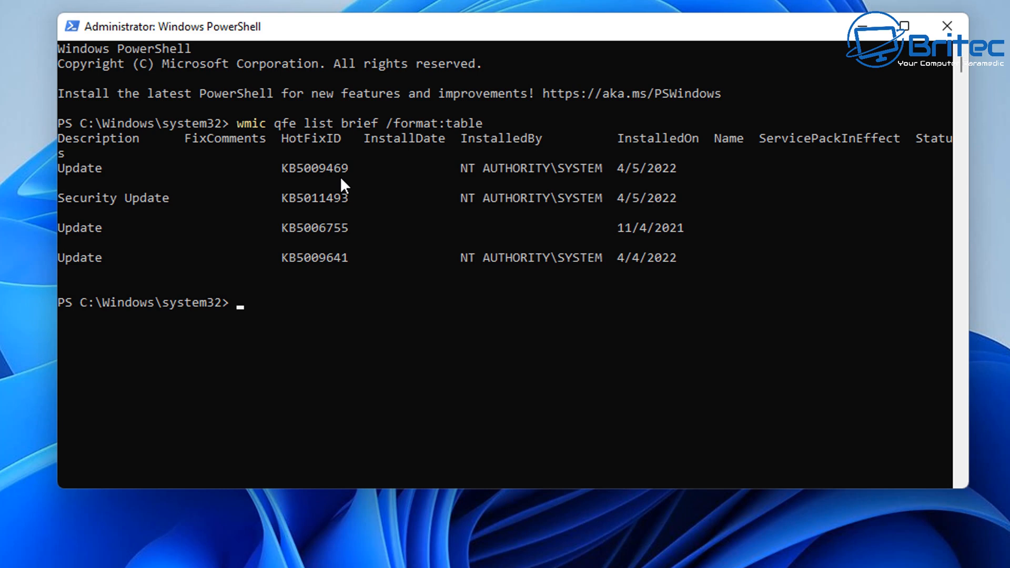
{"action": "mouse_move", "coordinate": [168, 527]}
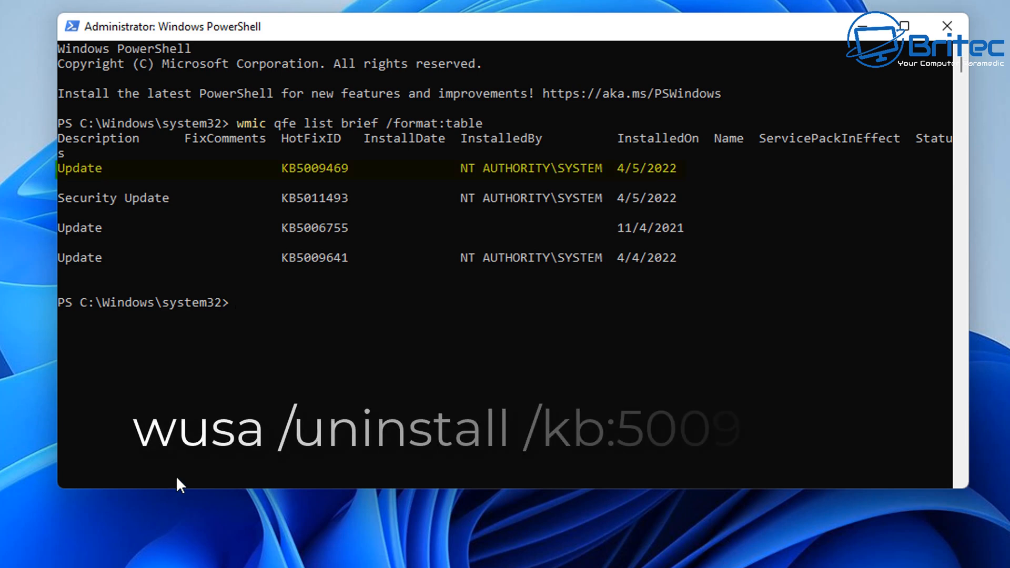
- Enter wusa /uninstall /kb:5009469 to request removal of update KB5009469
{"action": "type", "text": "wusa"}
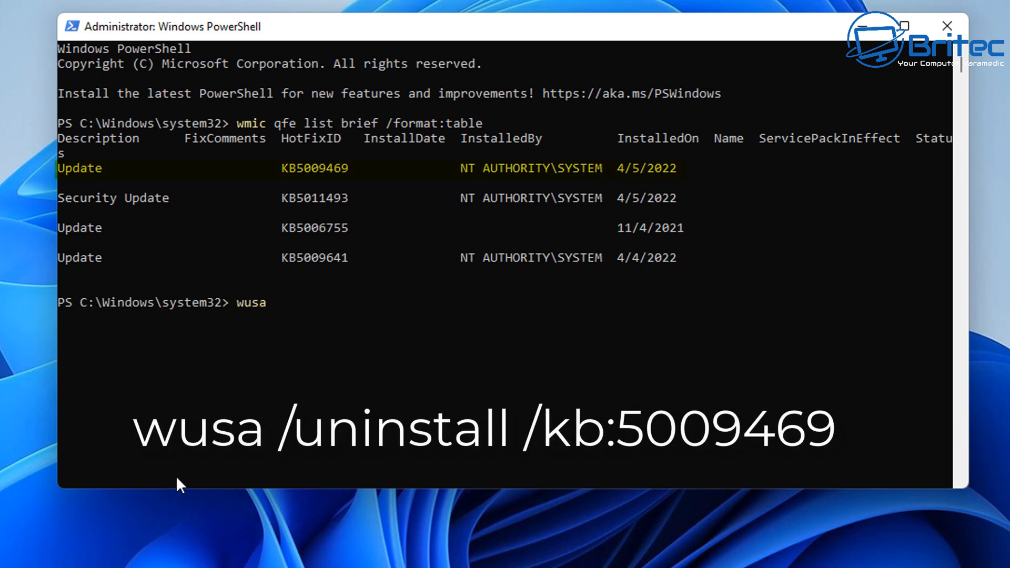
{"action": "type", "text": "/un"}
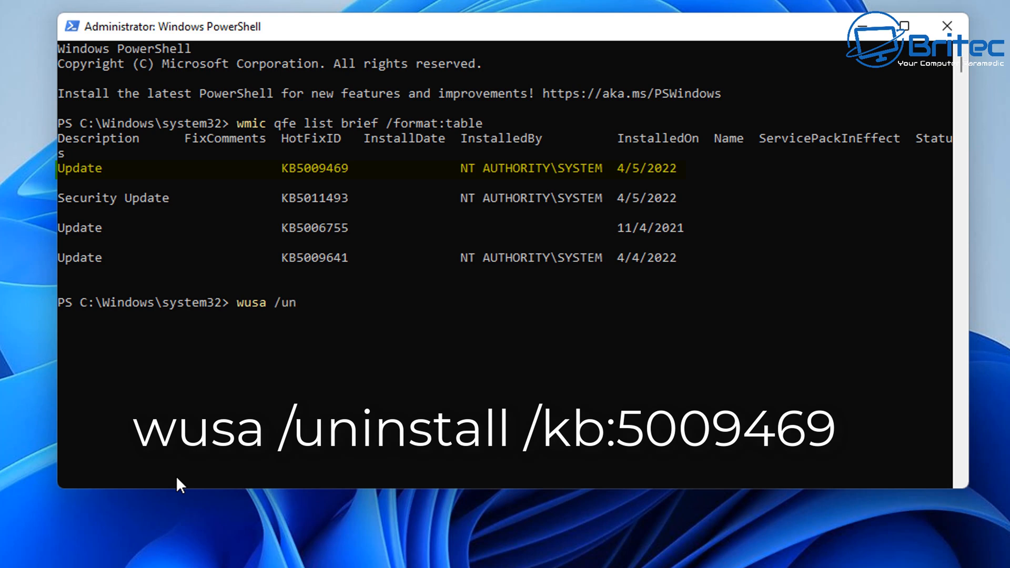
{"action": "type", "text": "install /"}
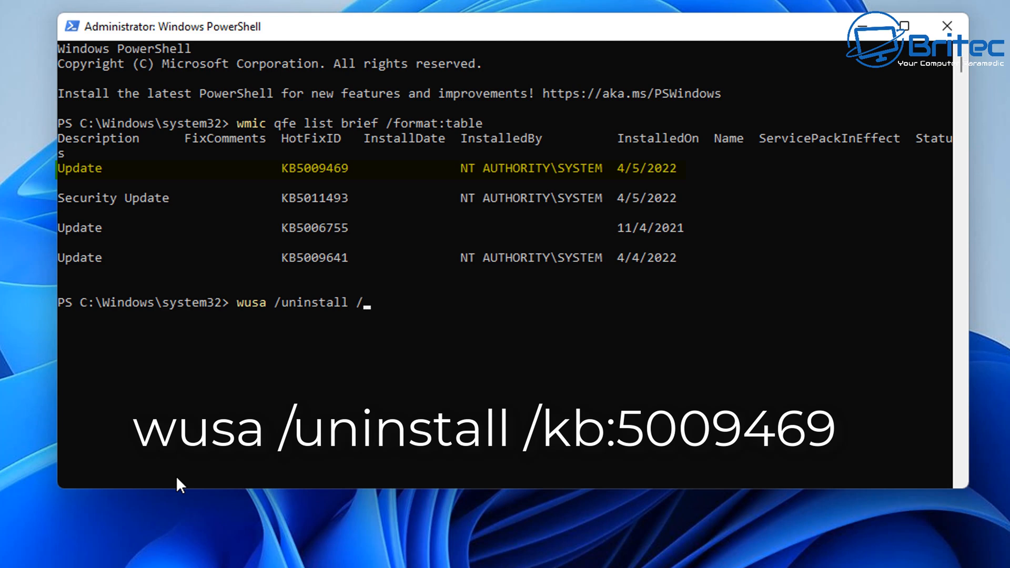
{"action": "type", "text": "kb:"}
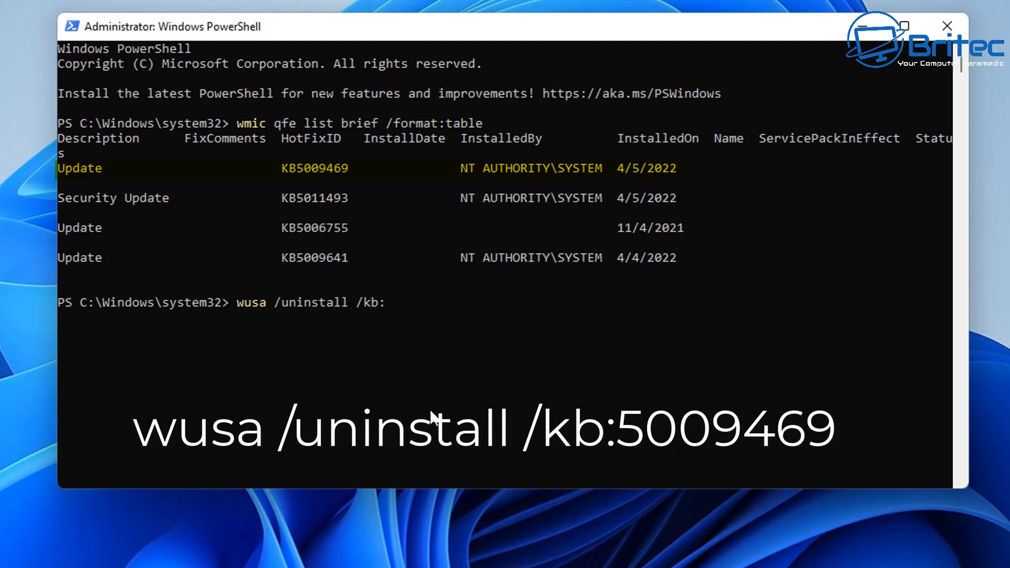
{"action": "type", "text": "500"}
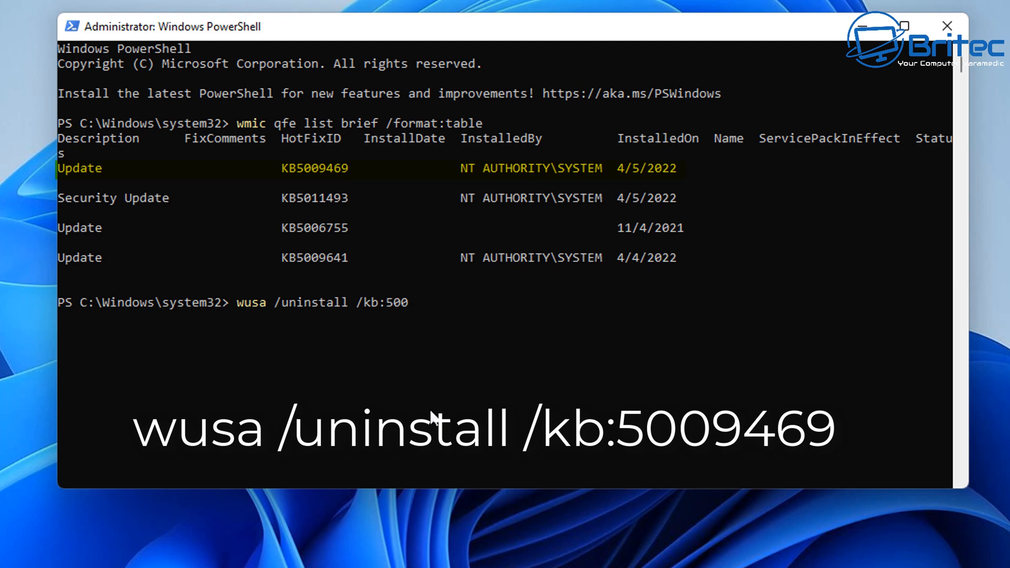
{"action": "type", "text": "946"}
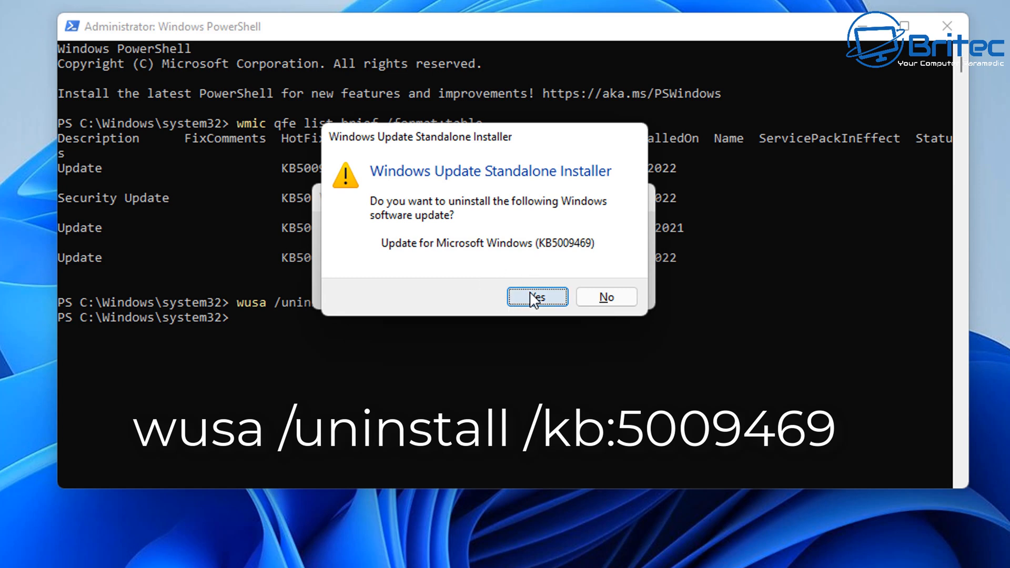
{"action": "mouse_move", "coordinate": [556, 332]}
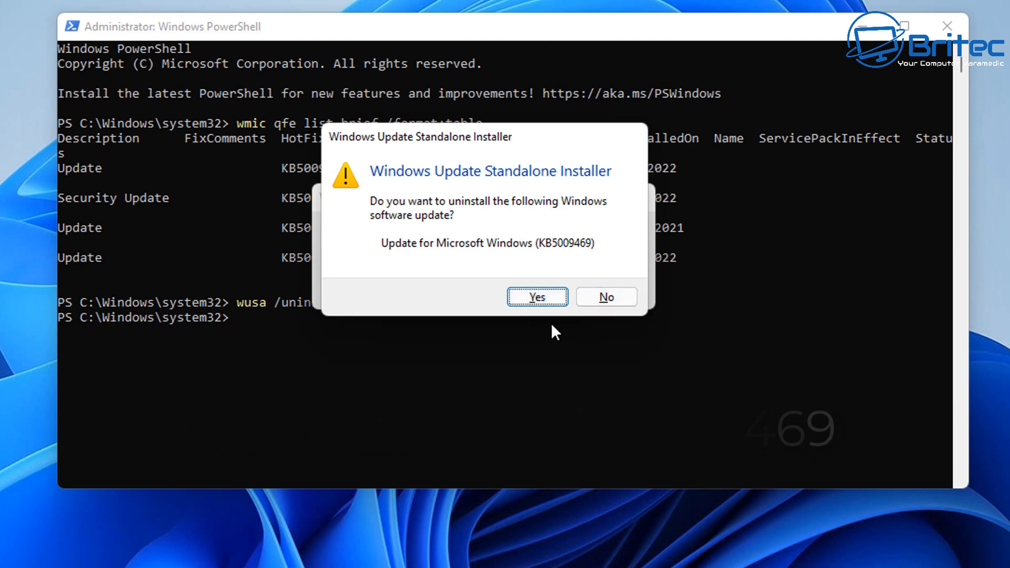
{"action": "mouse_move", "coordinate": [624, 411]}
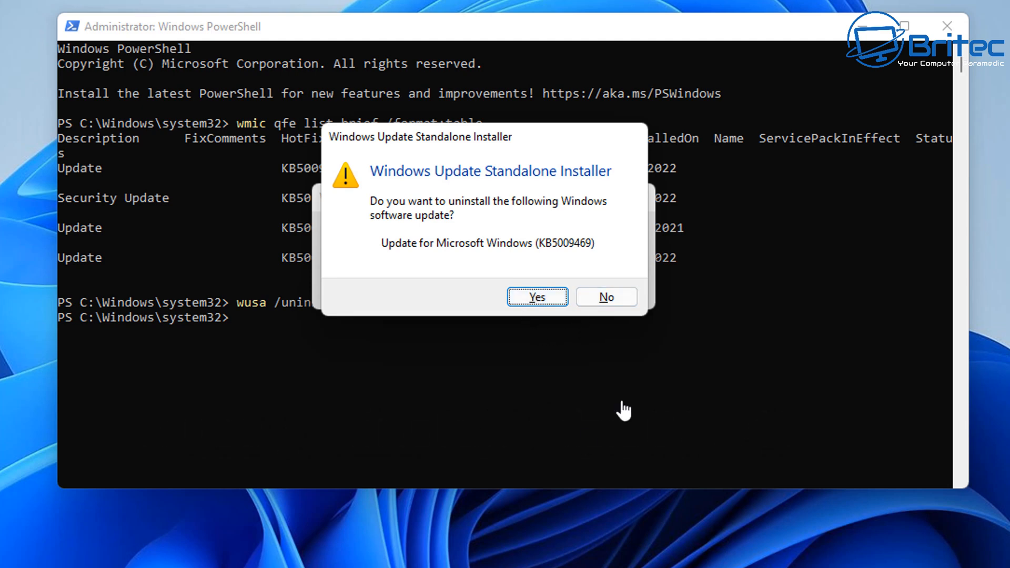
- Decline the KB5009469 uninstall and dismiss the 0x800704c7 cancellation error
{"action": "left_click", "coordinate": [604, 297]}
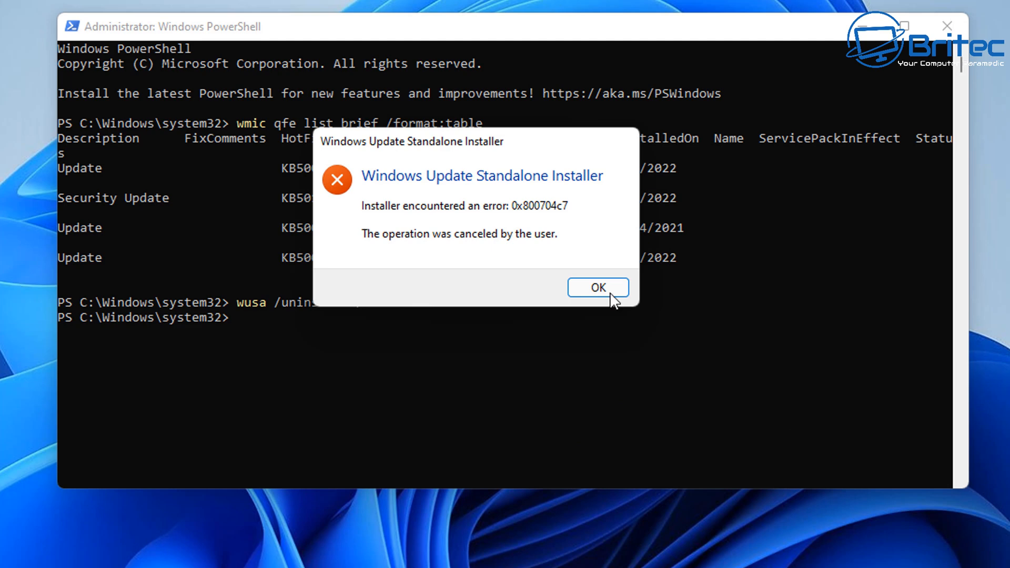
{"action": "left_click", "coordinate": [597, 286]}
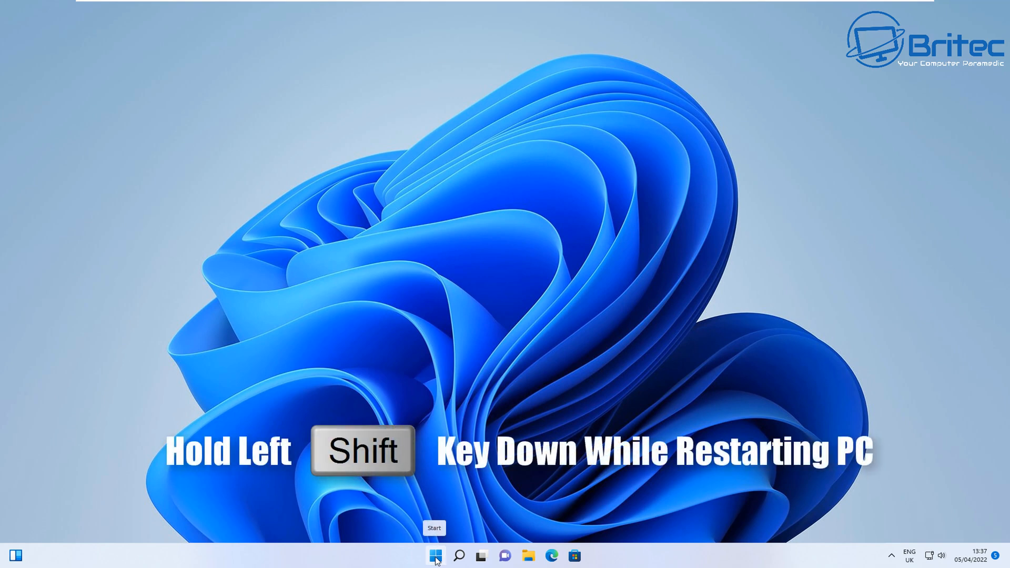
- Restart from Start's power menu with Shift held to boot into the recovery environment
{"action": "left_click", "coordinate": [435, 555]}
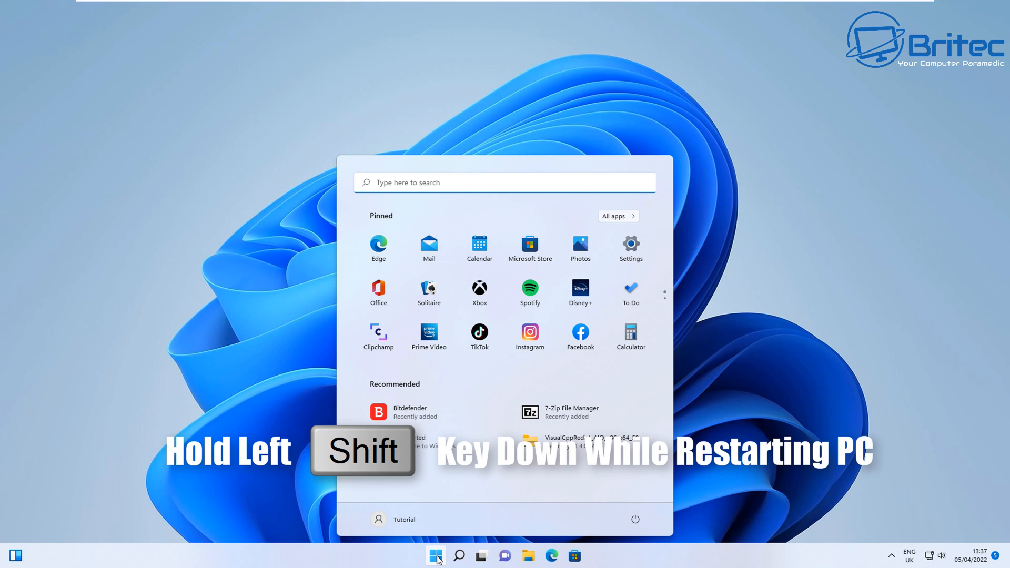
{"action": "left_click", "coordinate": [634, 519]}
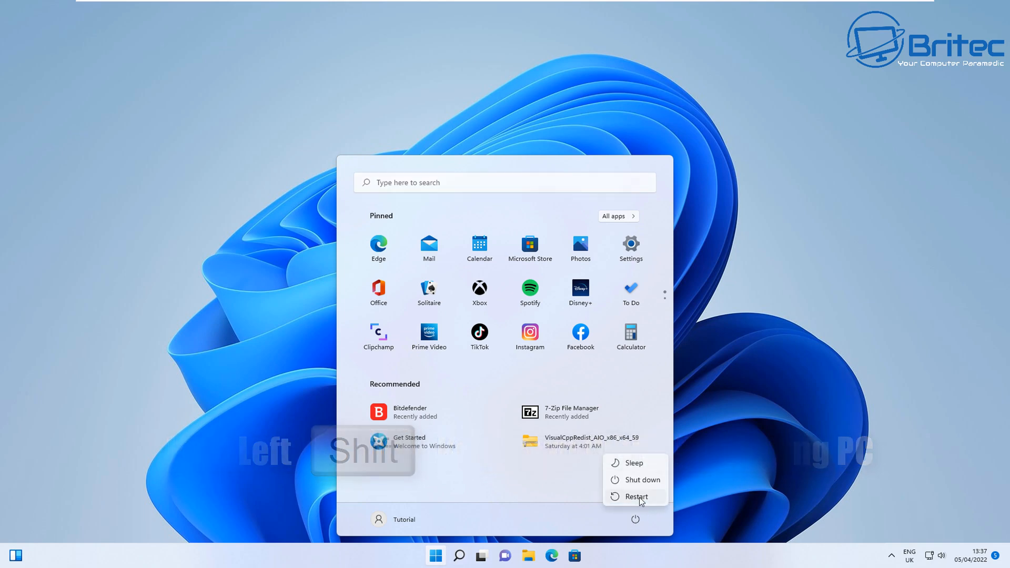
{"action": "left_click", "coordinate": [635, 496]}
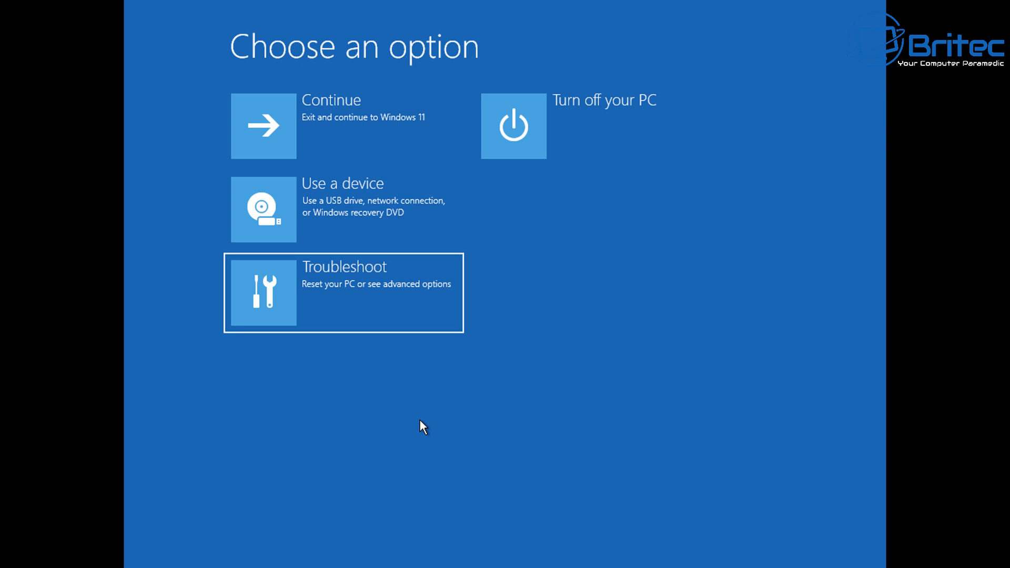
- Navigate Troubleshoot > Advanced options > Uninstall Updates and choose Uninstall latest quality update
{"action": "left_click", "coordinate": [344, 293]}
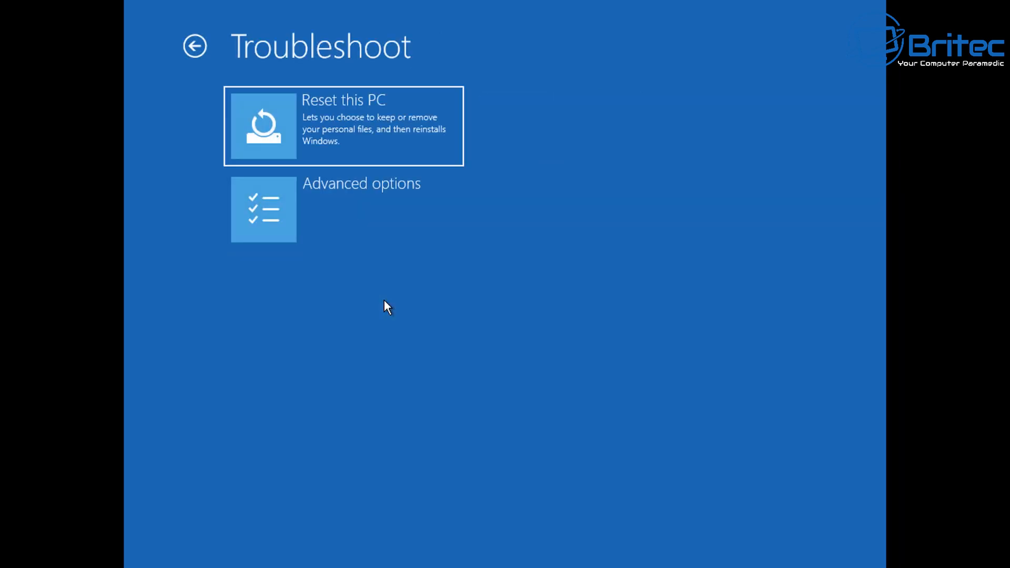
{"action": "mouse_move", "coordinate": [364, 235]}
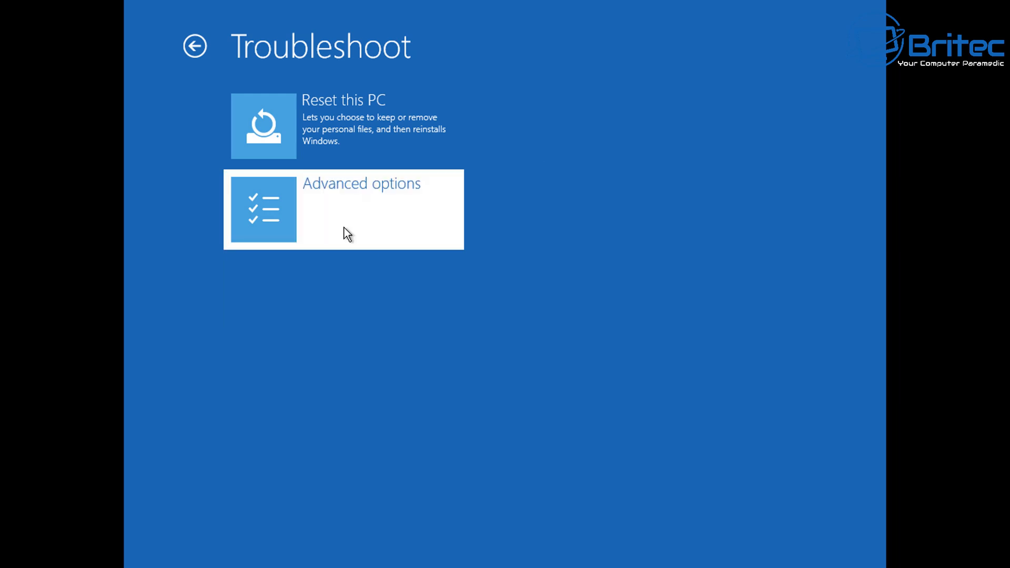
{"action": "left_click", "coordinate": [343, 208]}
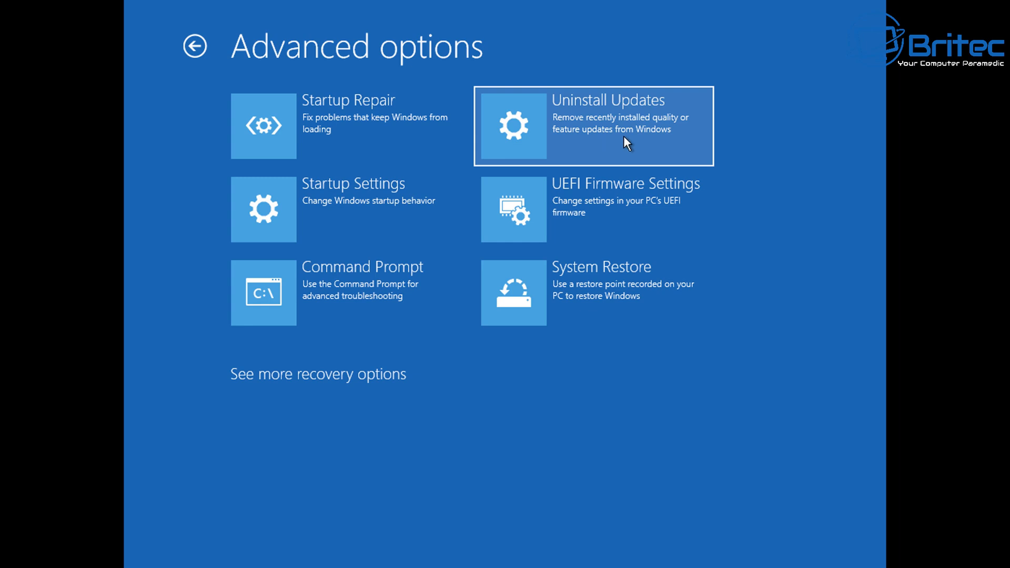
{"action": "left_click", "coordinate": [593, 125]}
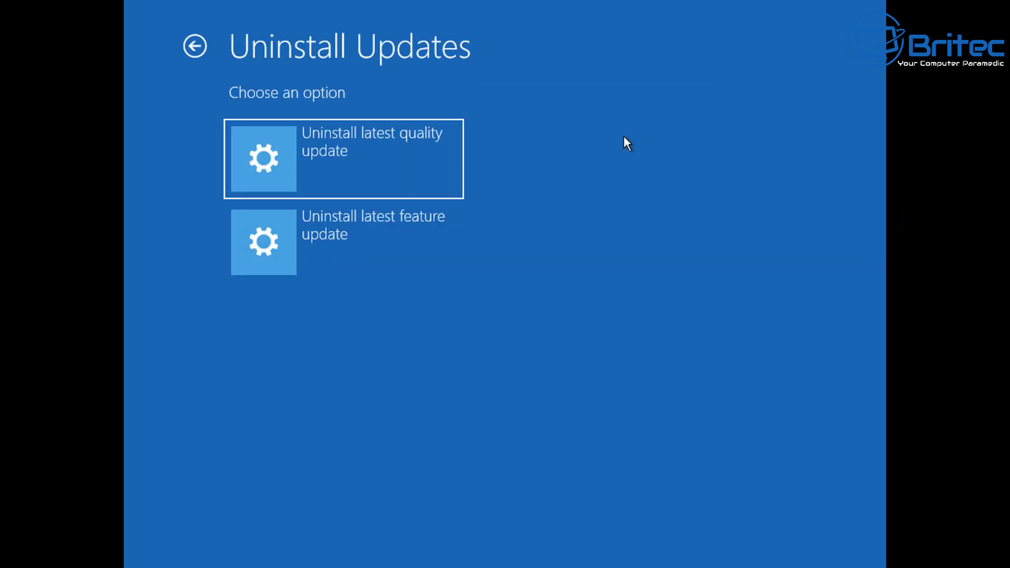
{"action": "mouse_move", "coordinate": [376, 155]}
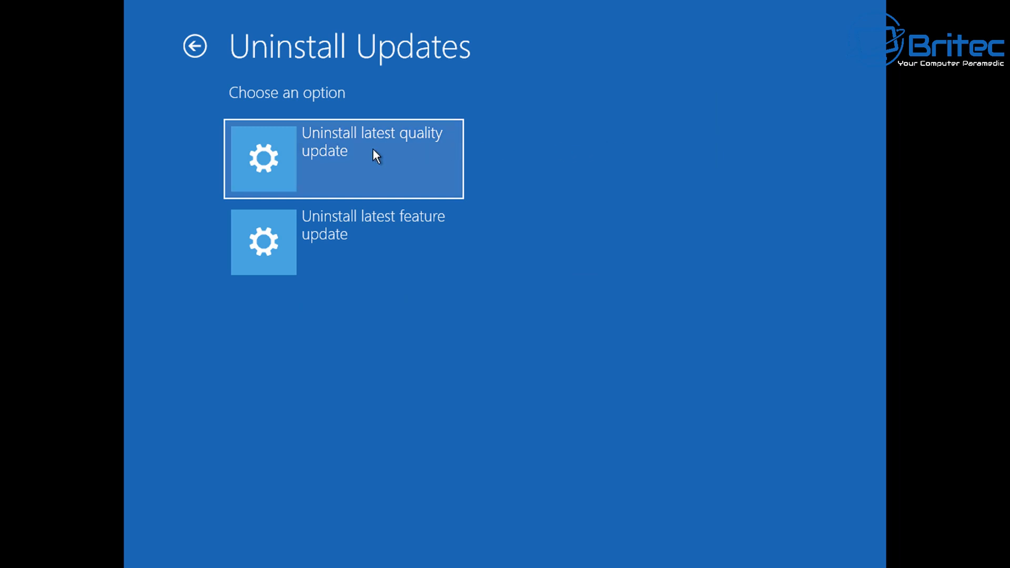
{"action": "mouse_move", "coordinate": [361, 259]}
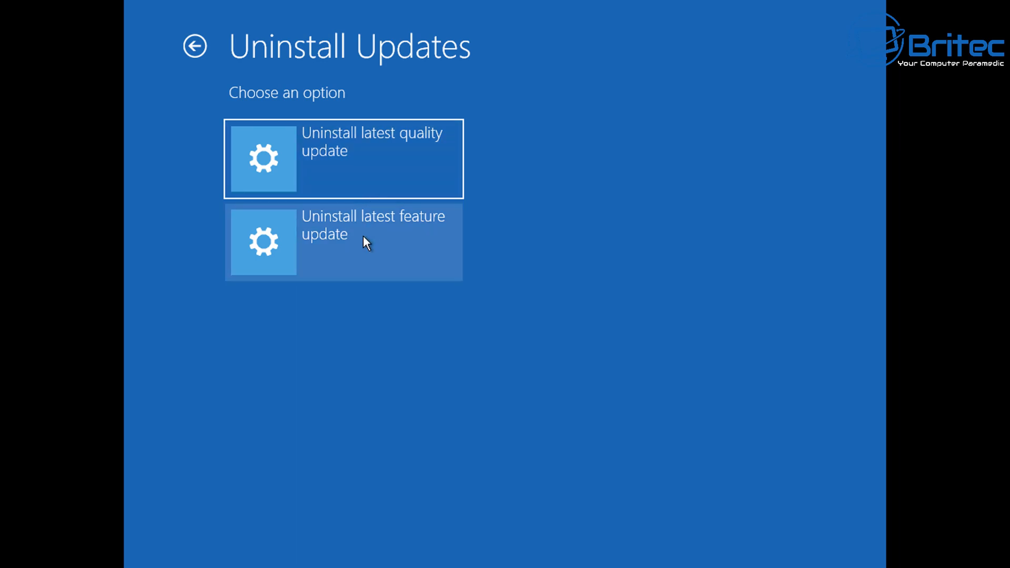
{"action": "mouse_move", "coordinate": [366, 267]}
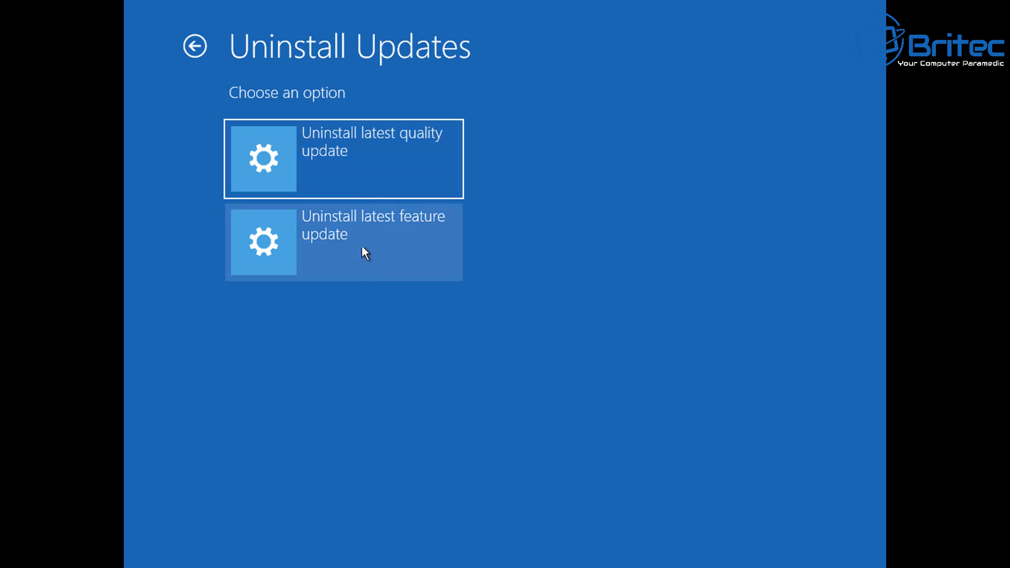
{"action": "mouse_move", "coordinate": [350, 166]}
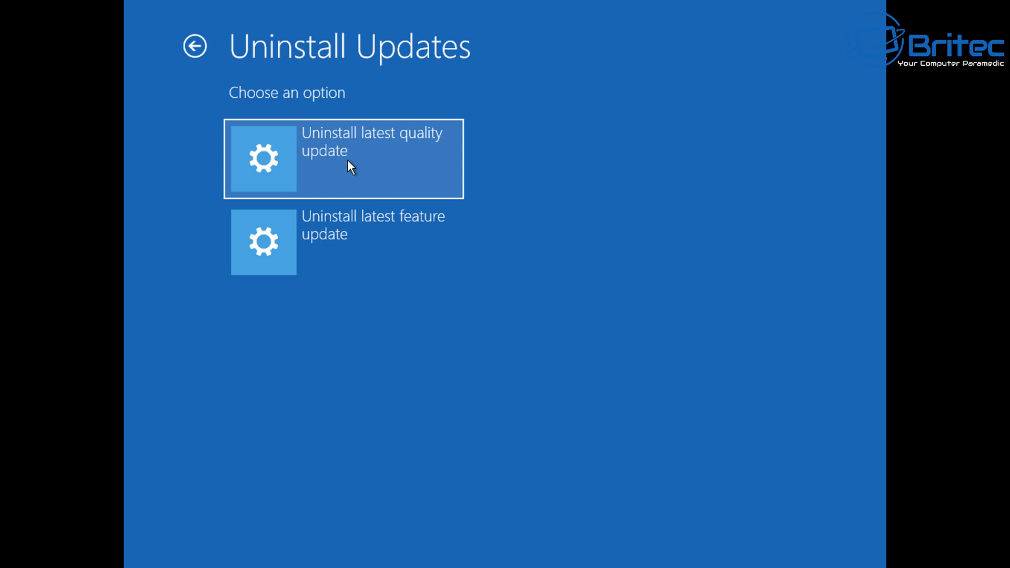
{"action": "left_click", "coordinate": [343, 158]}
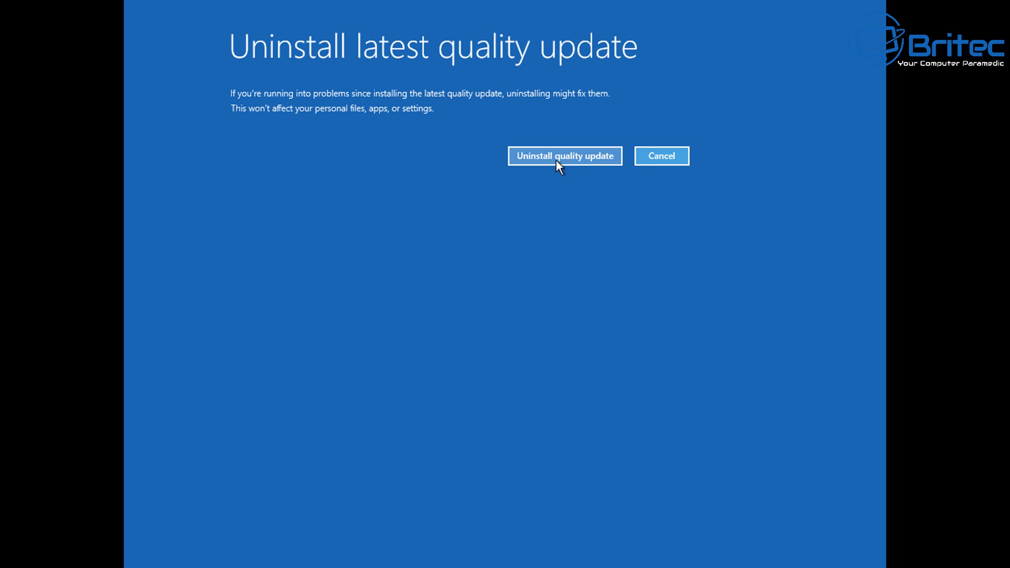
- Confirm removing the latest quality update and finish once Uninstall complete is reported
{"action": "left_click", "coordinate": [564, 156]}
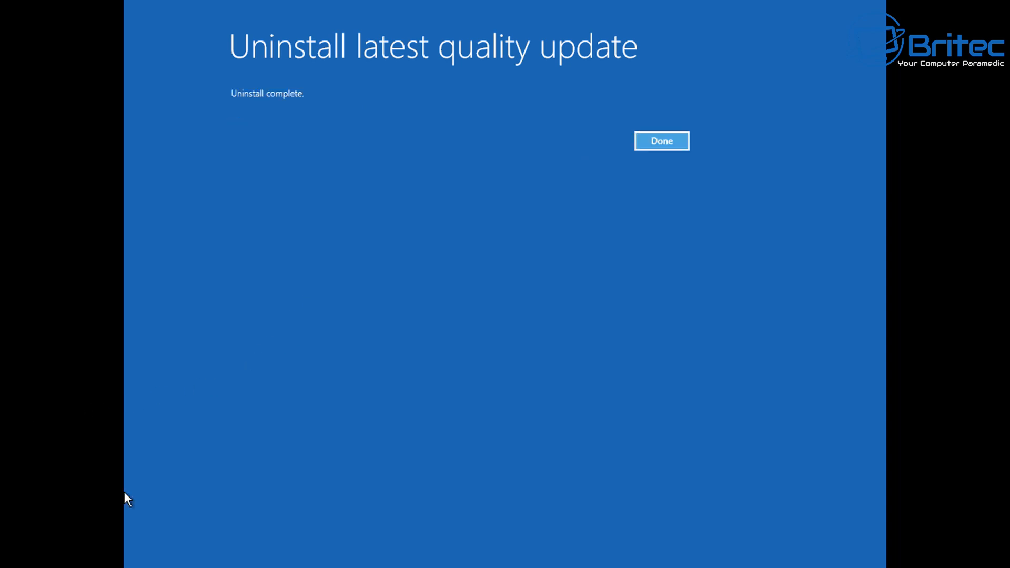
{"action": "left_click", "coordinate": [661, 140]}
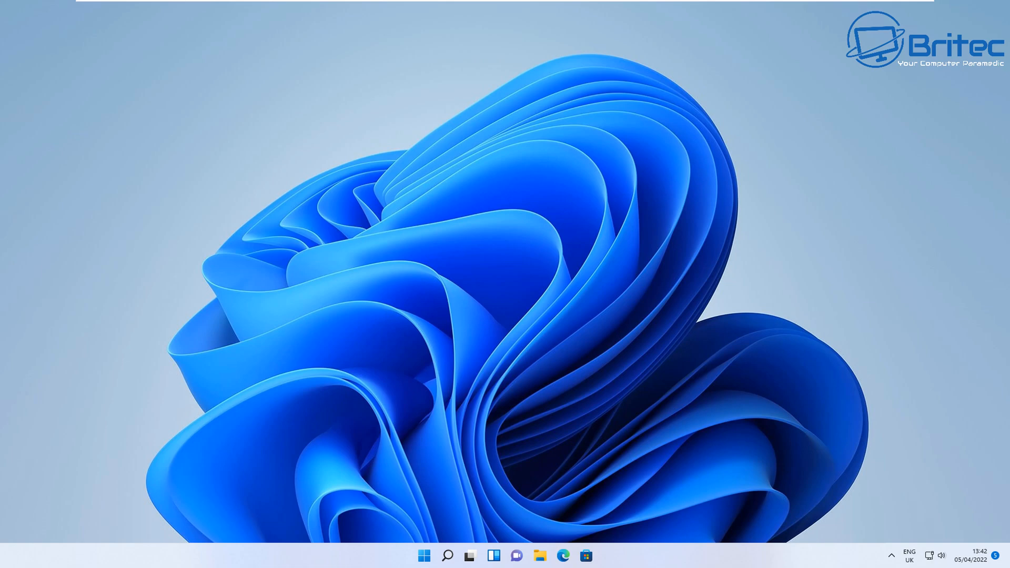
- Browse the Britec09 channel's Home shelves down to the Password Reset videos
{"action": "left_click", "coordinate": [563, 556]}
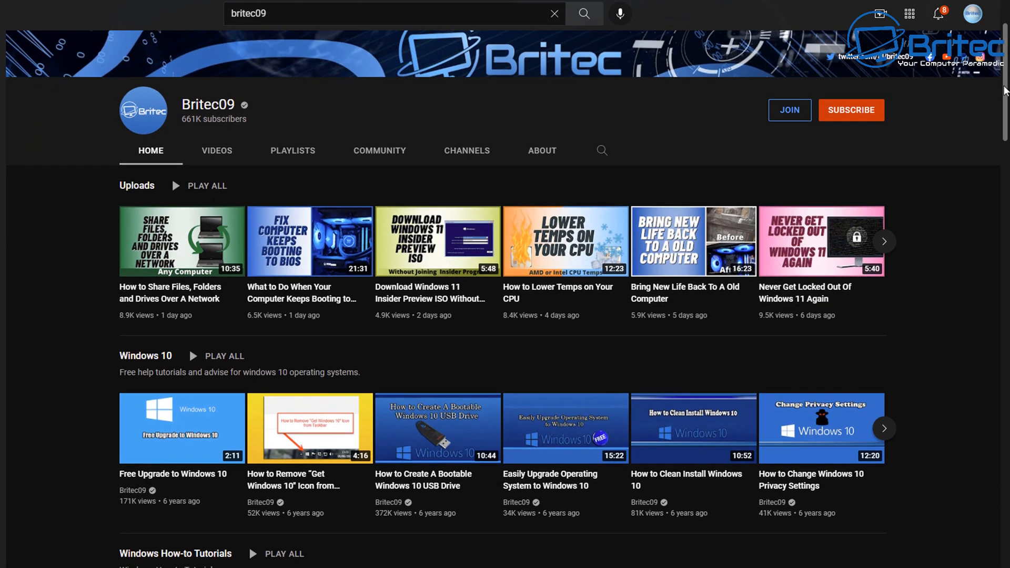
{"action": "scroll", "scroll_direction": "down", "scroll_amount": 3}
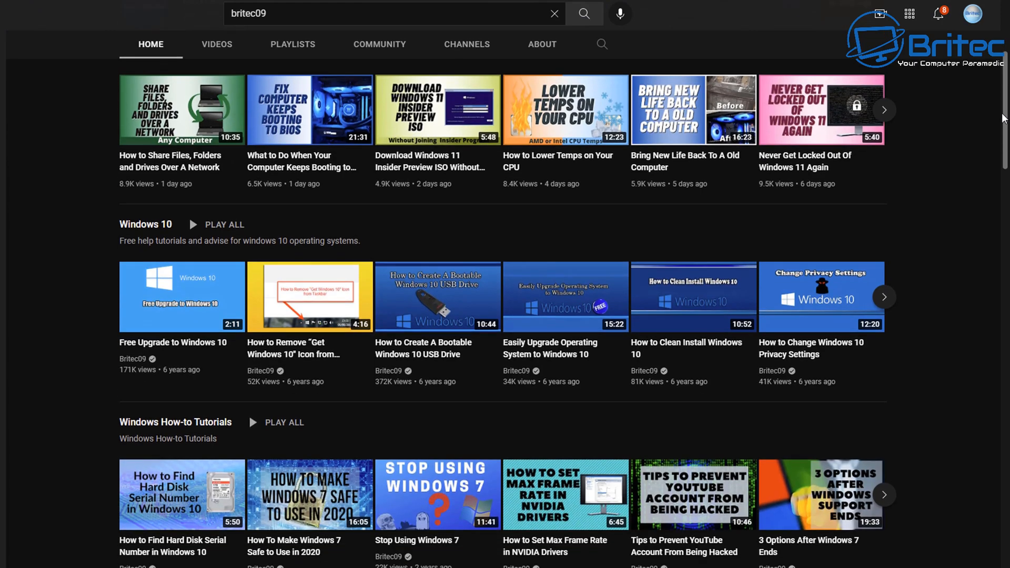
{"action": "scroll", "scroll_direction": "down", "scroll_amount": 3}
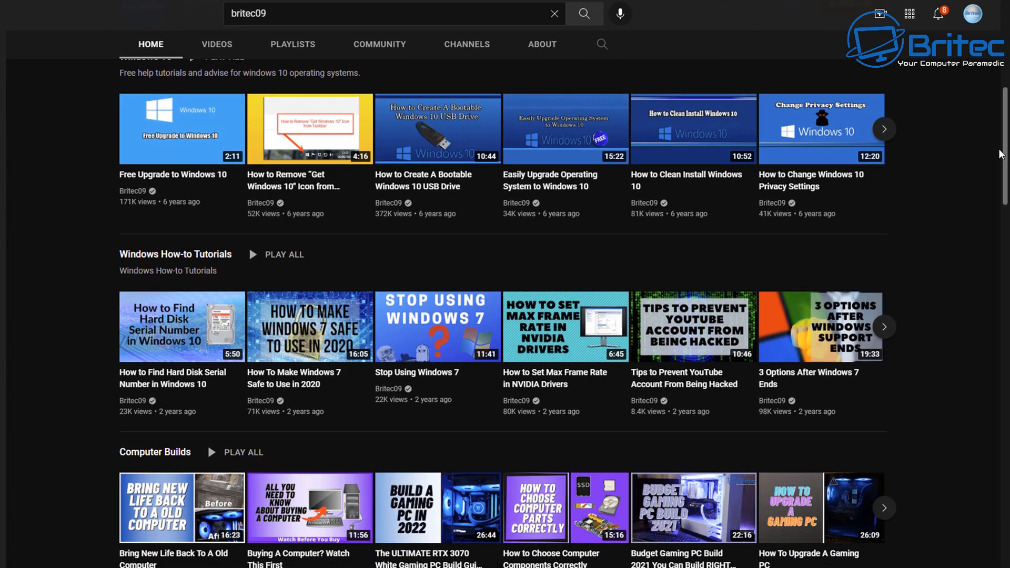
{"action": "scroll", "scroll_direction": "down", "scroll_amount": 3}
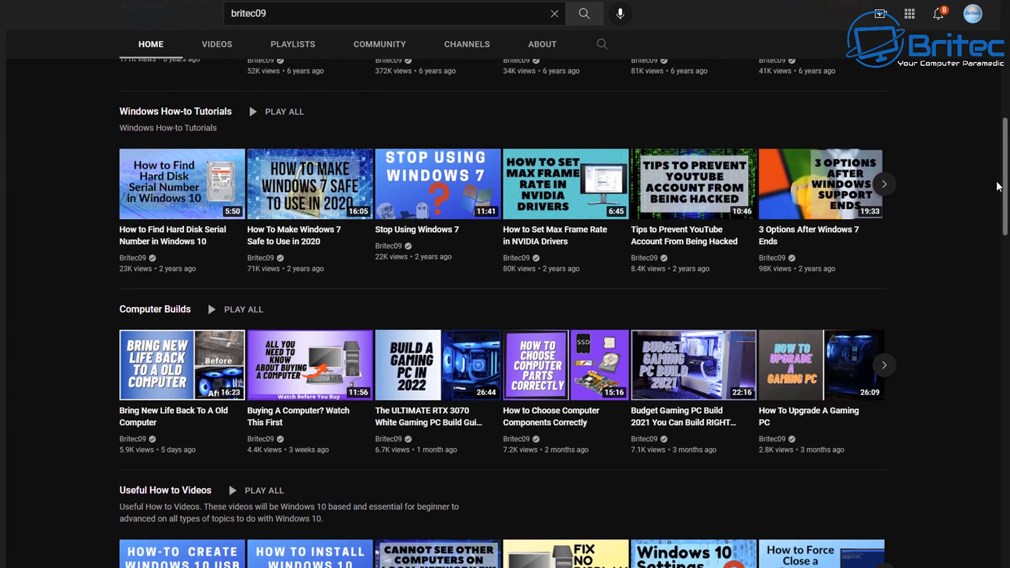
{"action": "scroll", "scroll_direction": "down", "scroll_amount": 3}
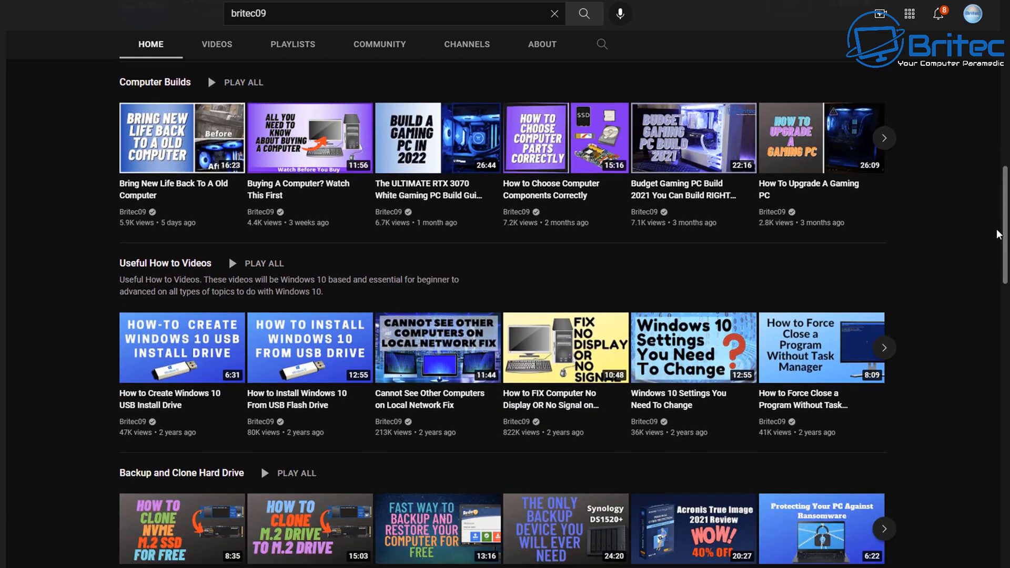
{"action": "scroll", "scroll_direction": "down", "scroll_amount": 3}
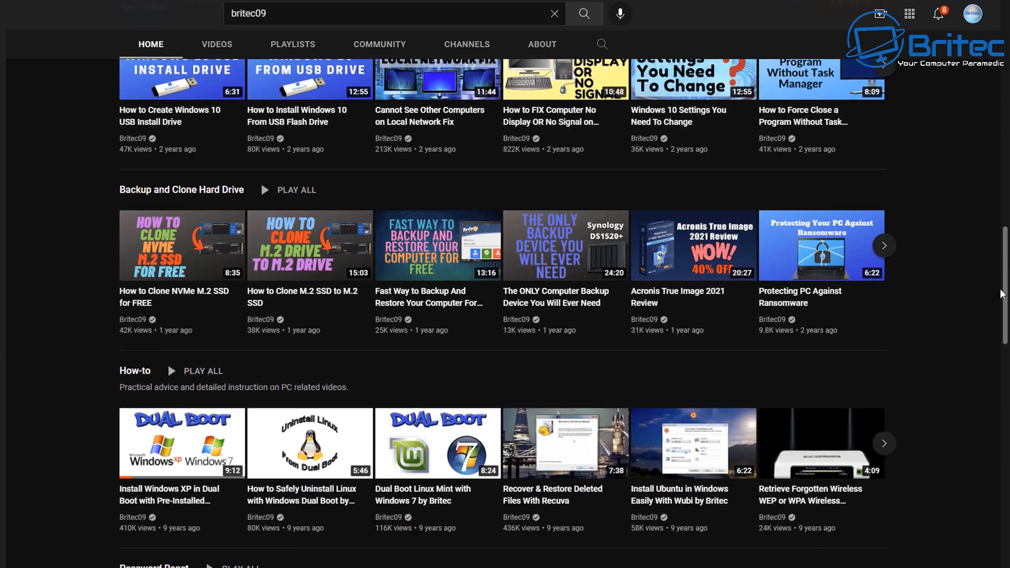
{"action": "scroll", "scroll_direction": "down", "scroll_amount": 3}
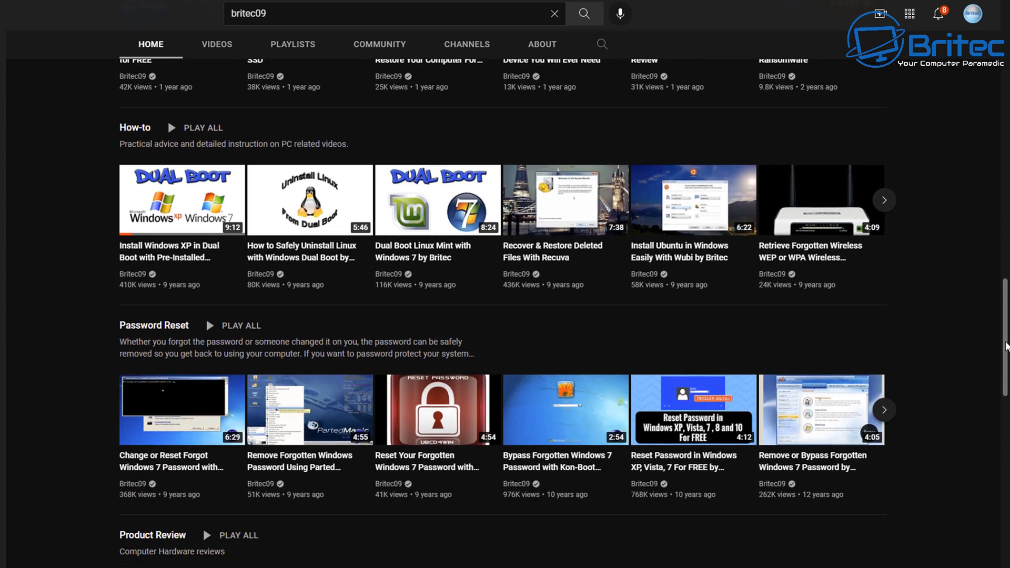
{"action": "scroll", "scroll_direction": "down", "scroll_amount": 3}
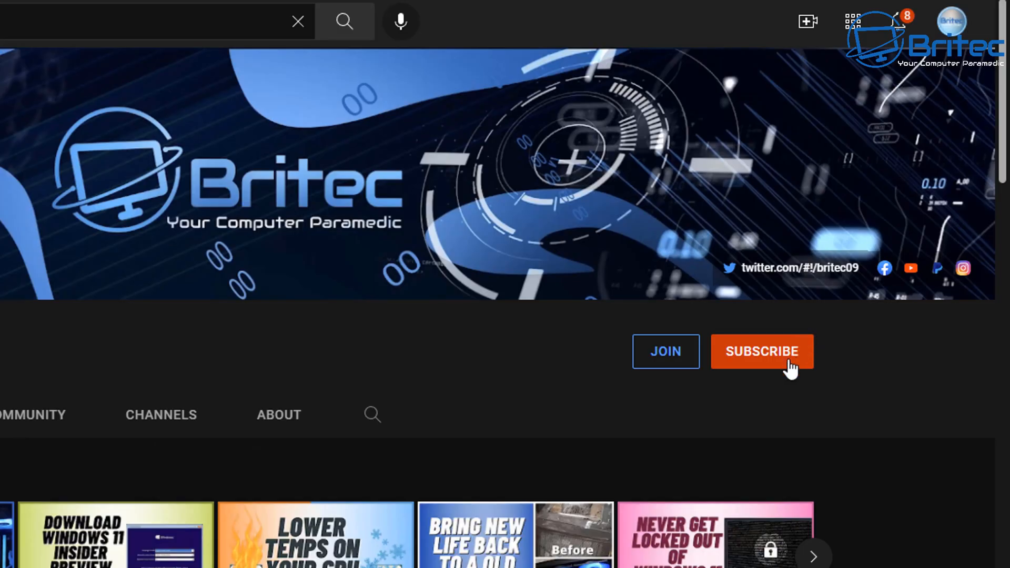
- Subscribe to the Britec09 channel and set its notifications to All
{"action": "left_click", "coordinate": [762, 351]}
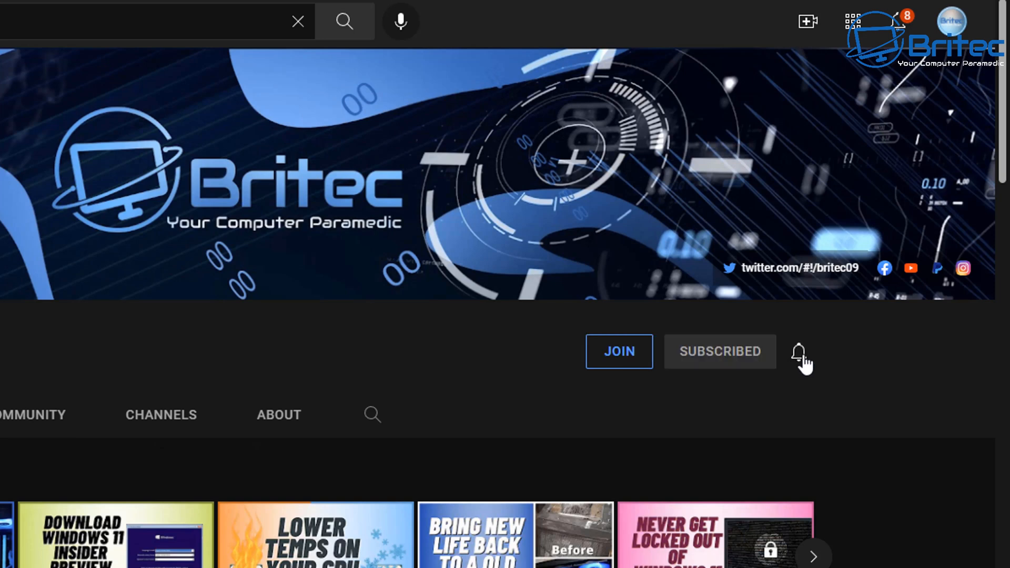
{"action": "left_click", "coordinate": [799, 351]}
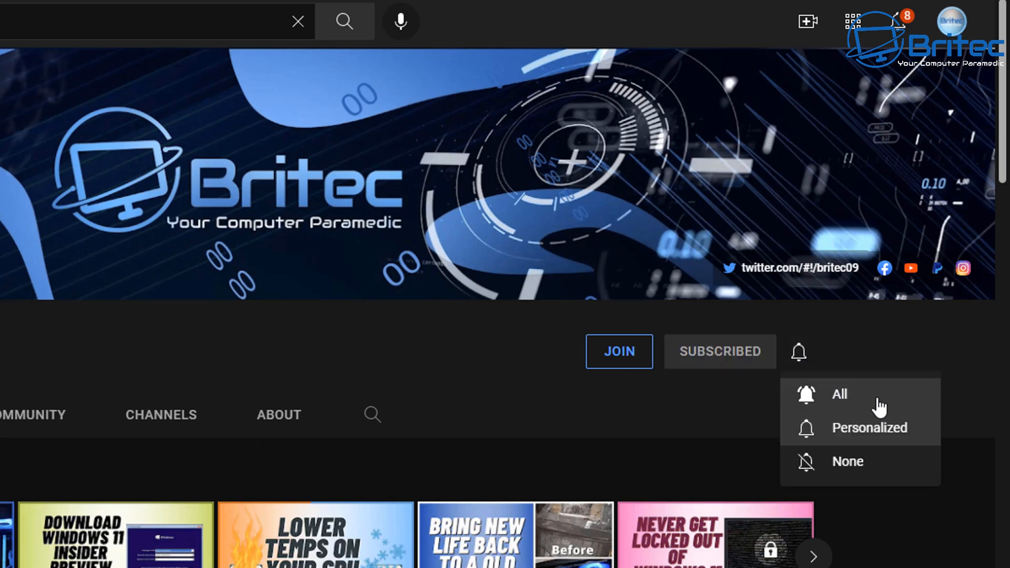
{"action": "left_click", "coordinate": [840, 394]}
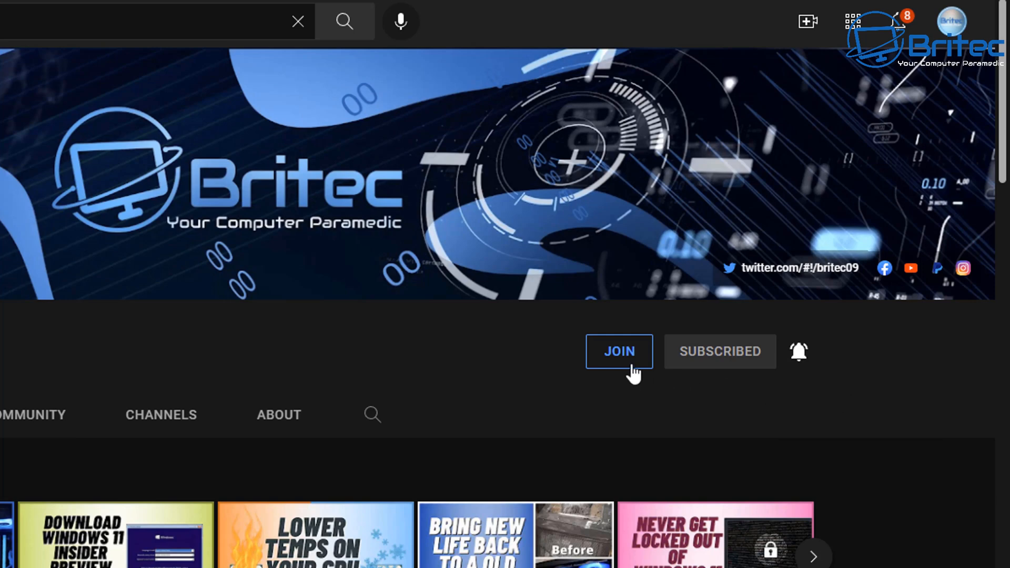
- View the membership tiers via Join, checking the 2nd and 3rd Line Support perks
{"action": "left_click", "coordinate": [619, 351]}
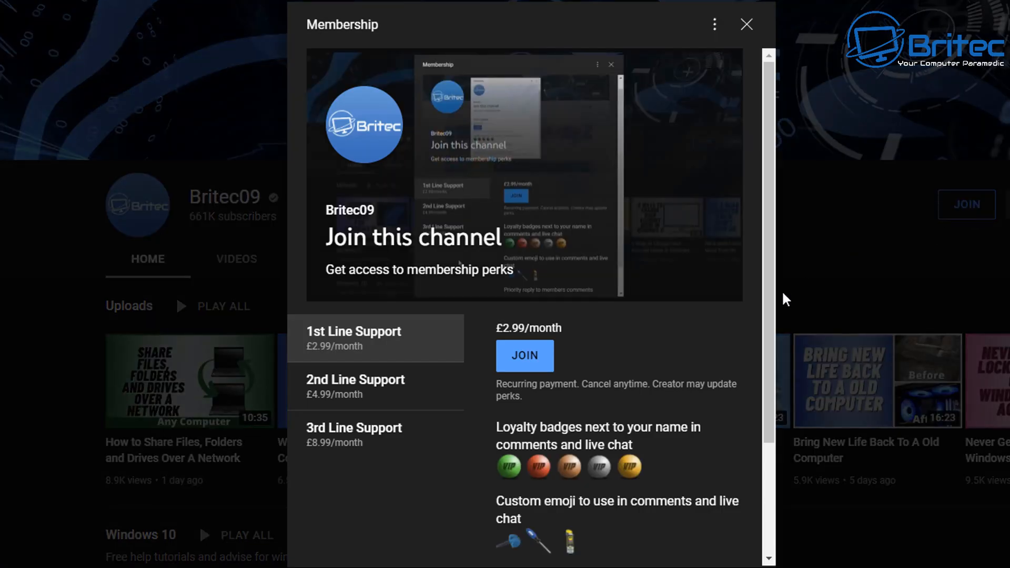
{"action": "mouse_move", "coordinate": [621, 418]}
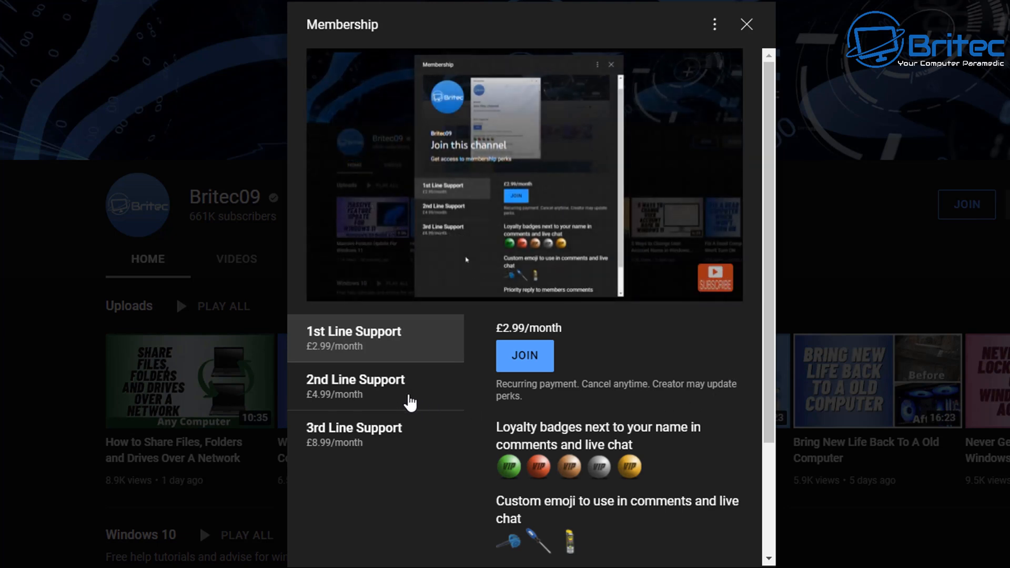
{"action": "left_click", "coordinate": [355, 386]}
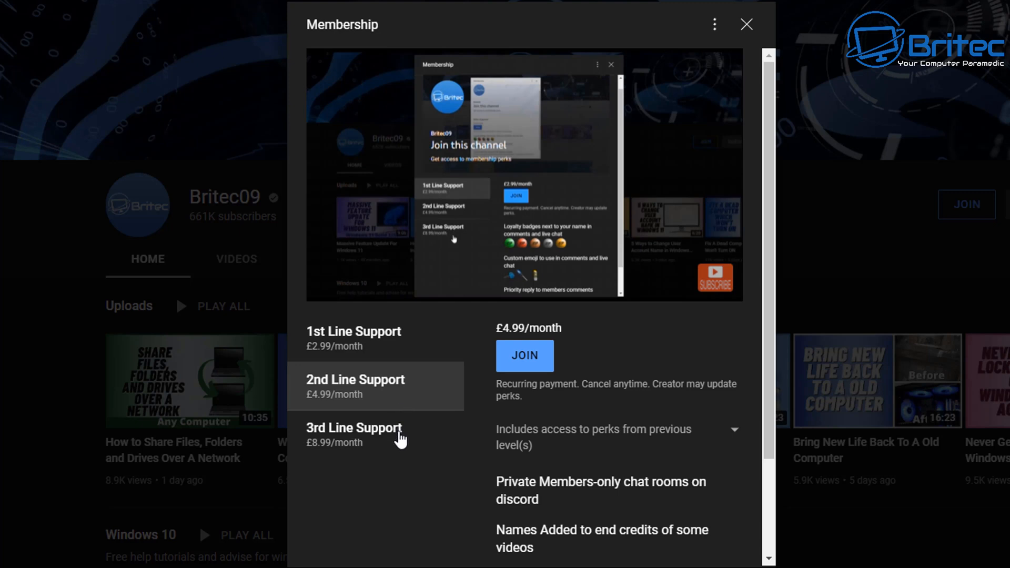
{"action": "left_click", "coordinate": [353, 435]}
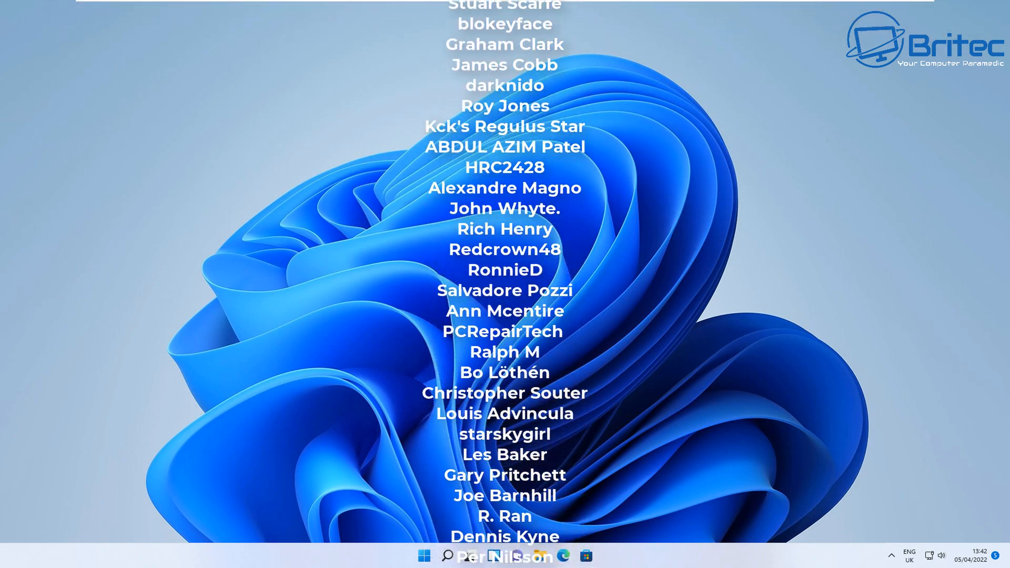
{"action": "scroll", "scroll_direction": "down", "scroll_amount": 3}
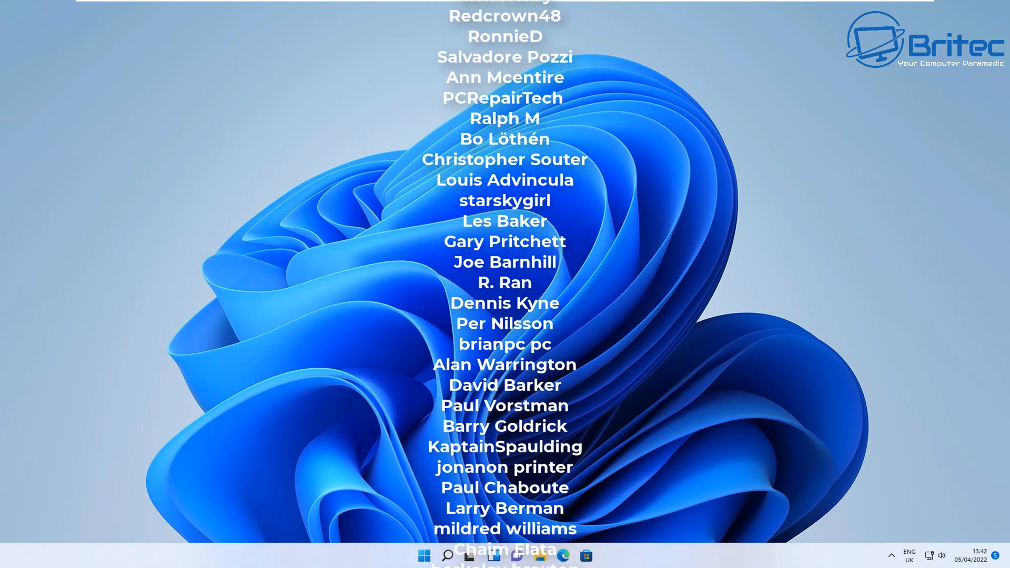